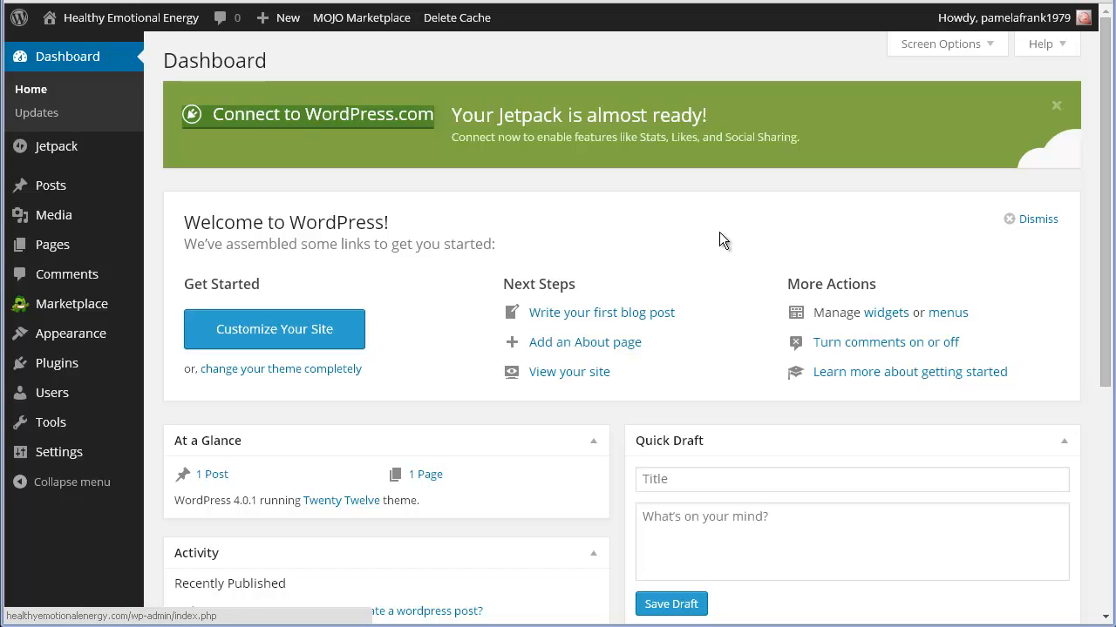
pyautogui.moveTo(644, 234)
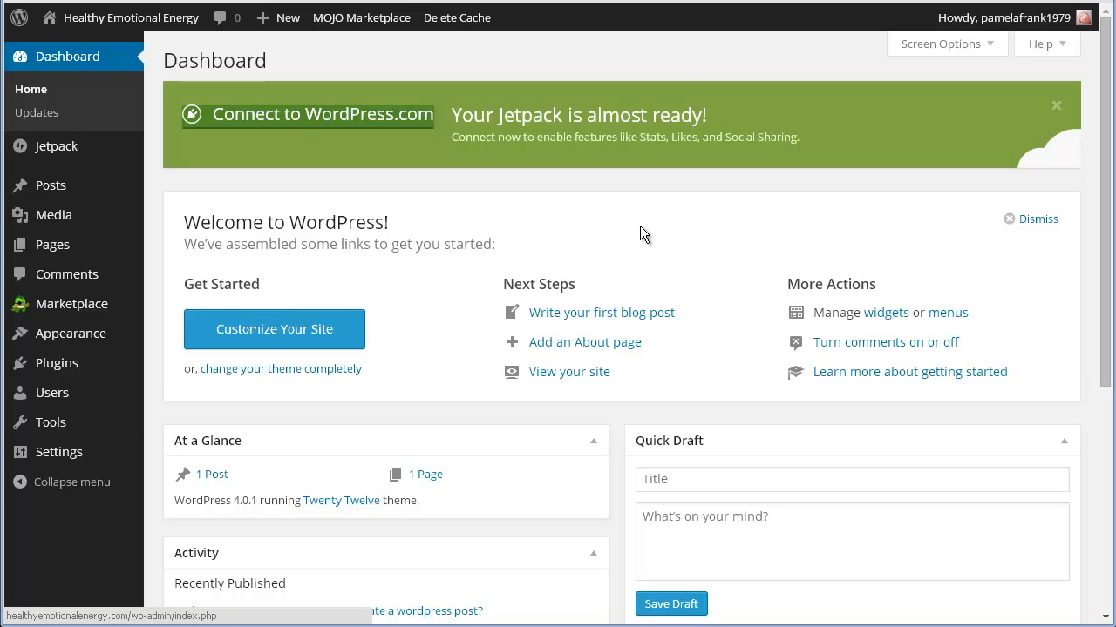
pyautogui.moveTo(56, 365)
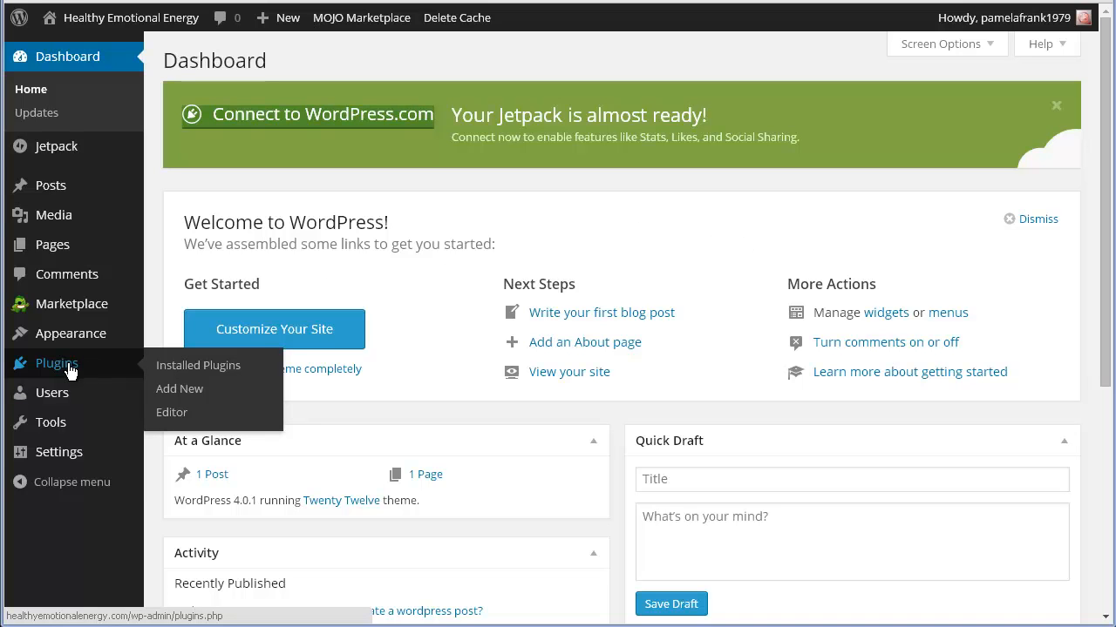
# Go to the Installed Plugins list from the admin Plugins menu.
pyautogui.click(199, 366)
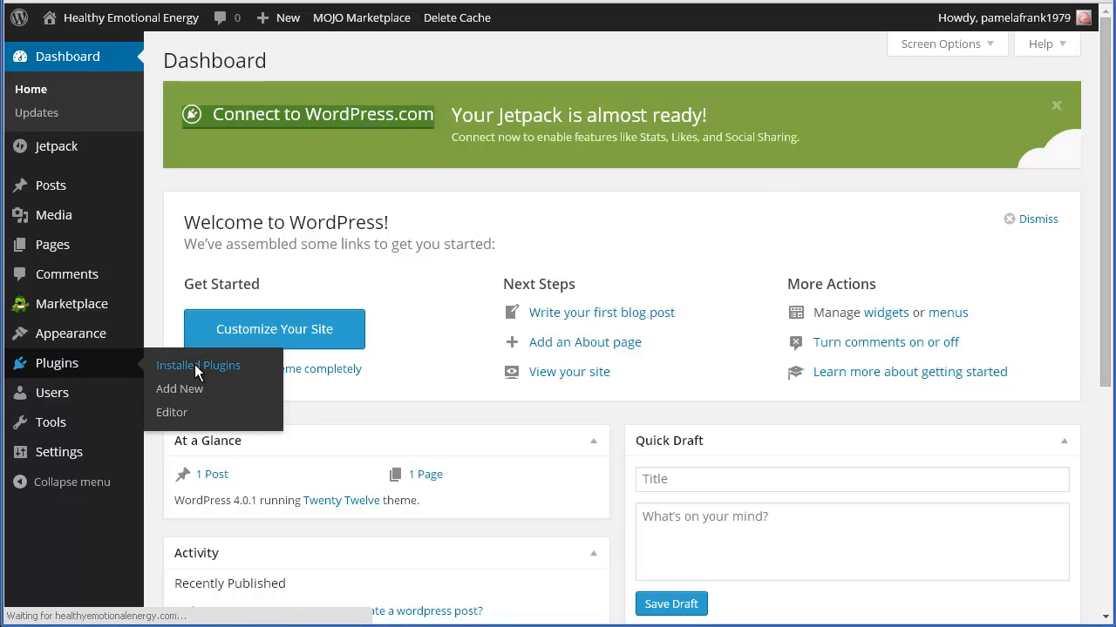
pyautogui.click(199, 366)
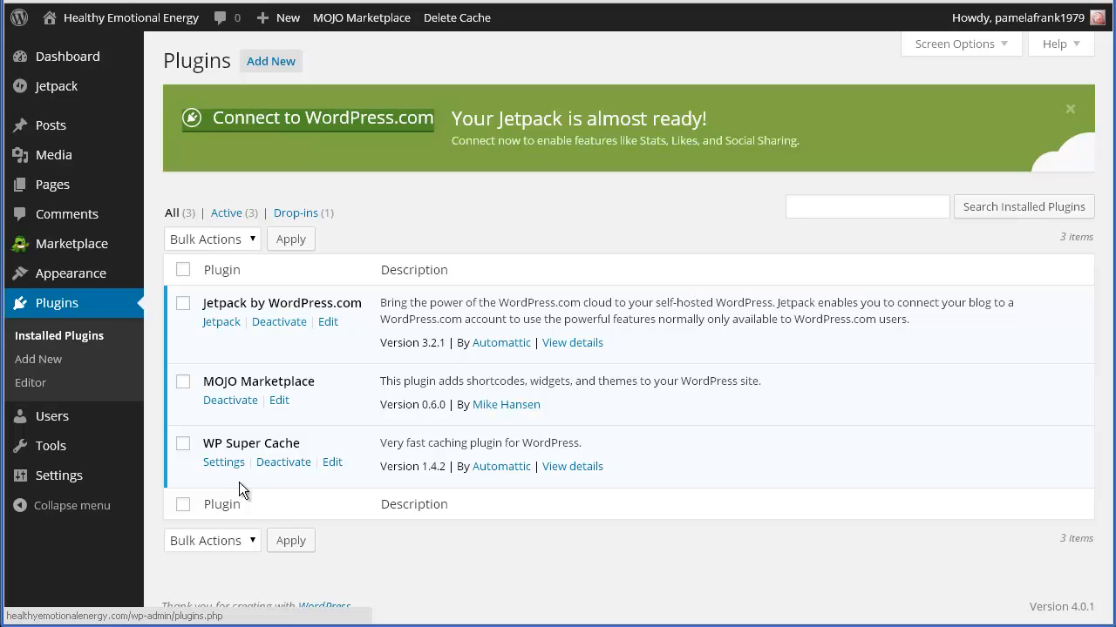
pyautogui.moveTo(173, 339)
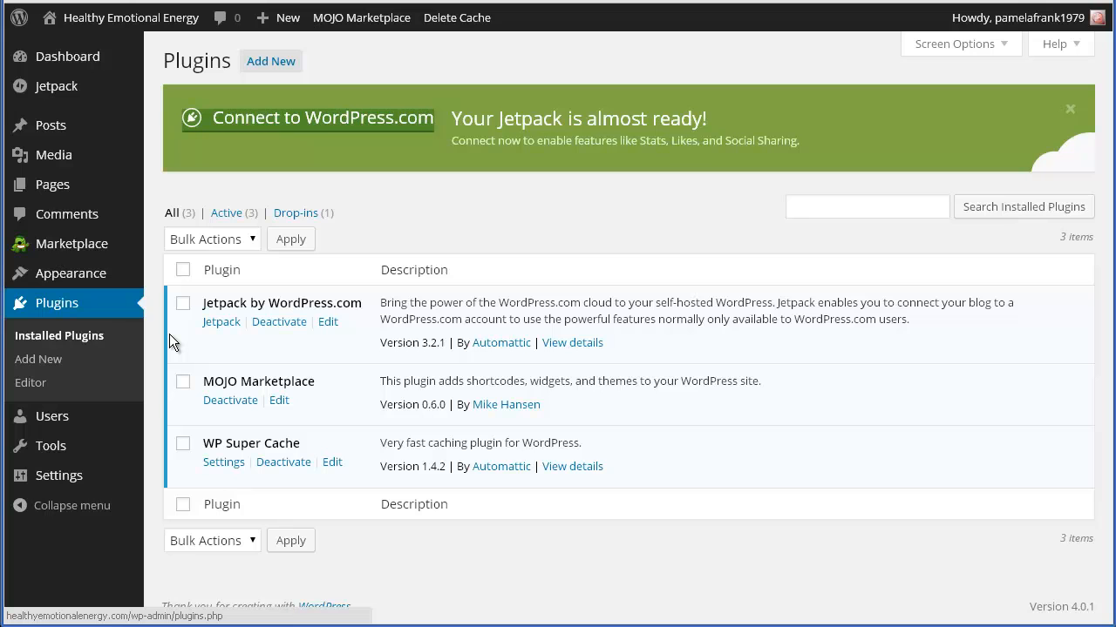
pyautogui.moveTo(187, 326)
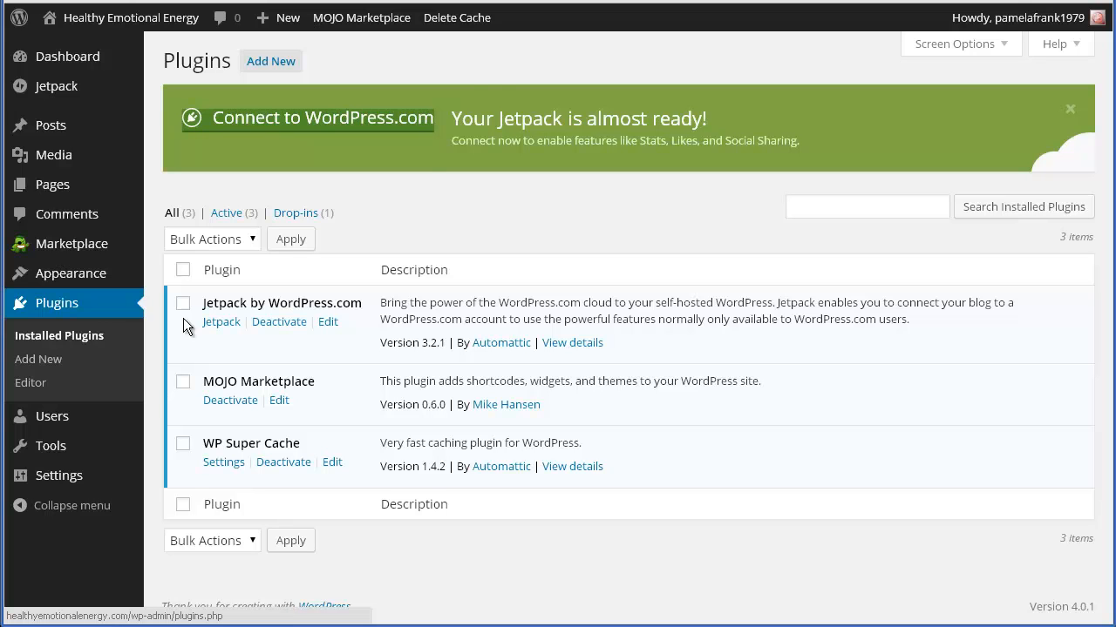
pyautogui.moveTo(536, 63)
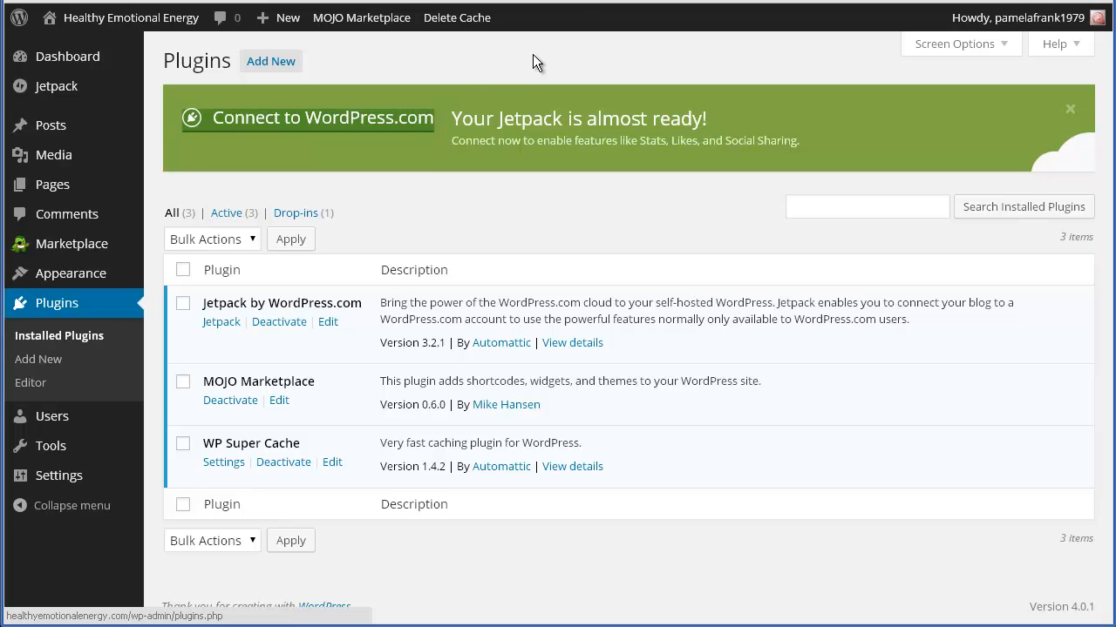
pyautogui.moveTo(512, 289)
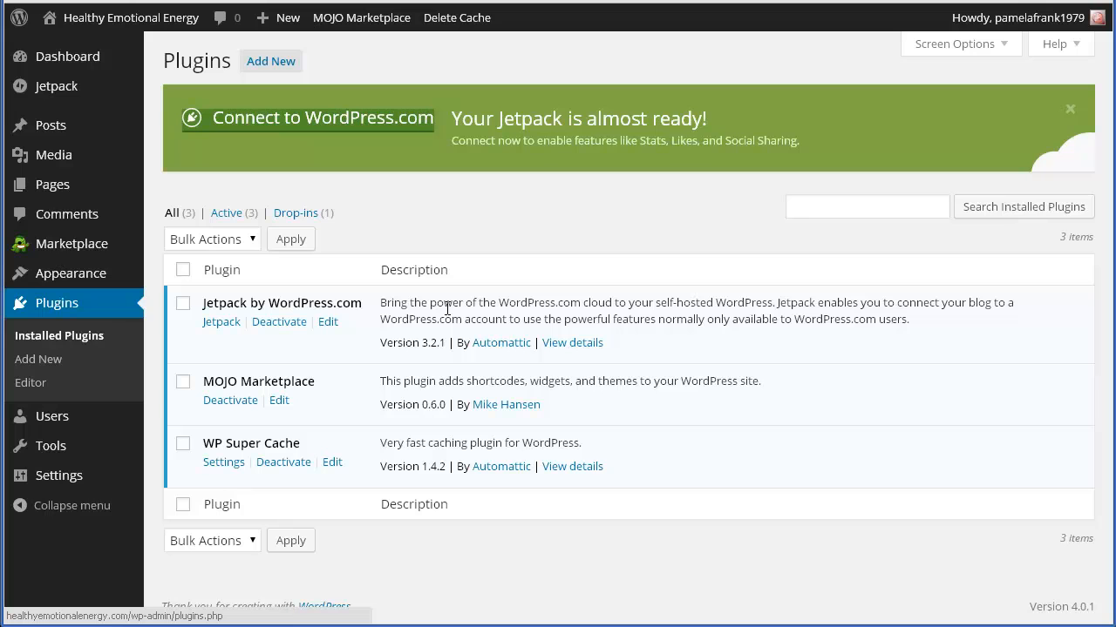
pyautogui.moveTo(311, 288)
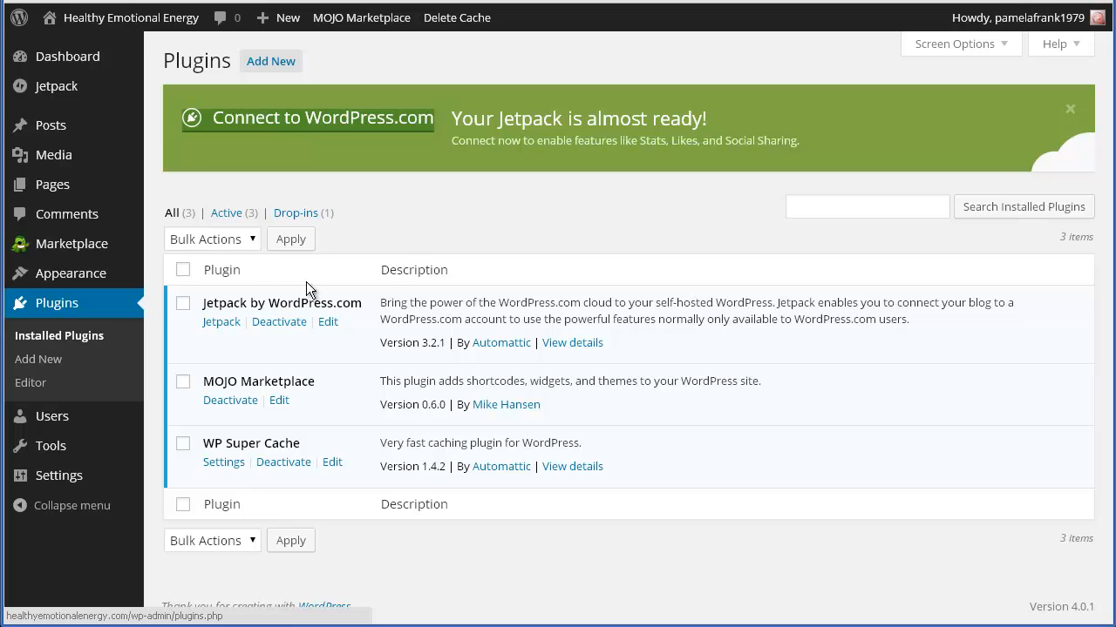
pyautogui.moveTo(404, 234)
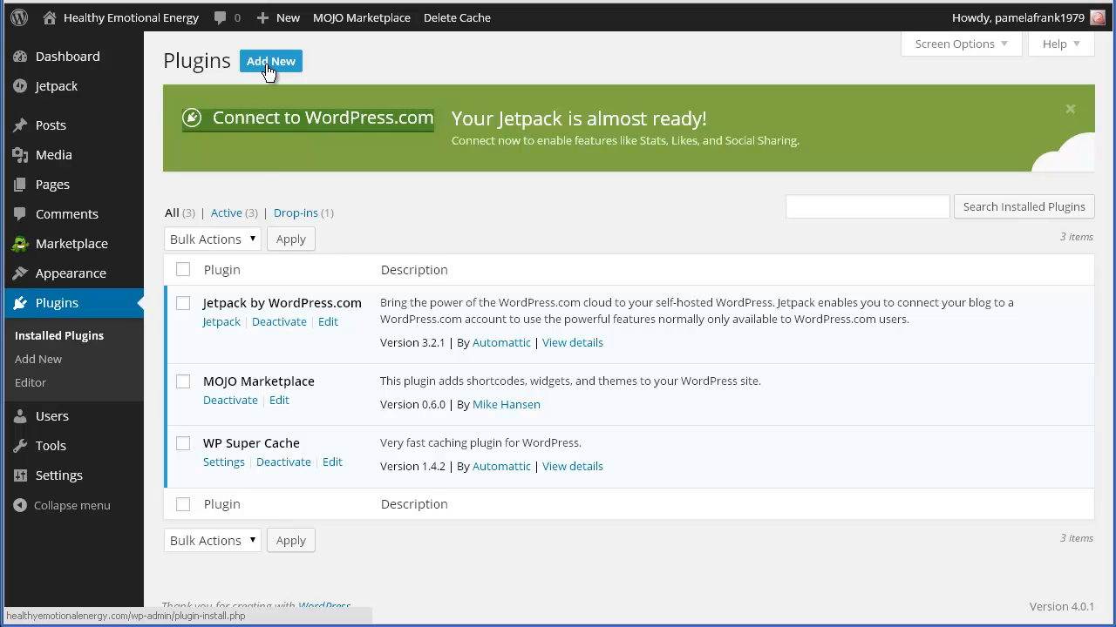
# Search the Add New plugin directory for 'digg' and pick digg-digg.
pyautogui.click(270, 61)
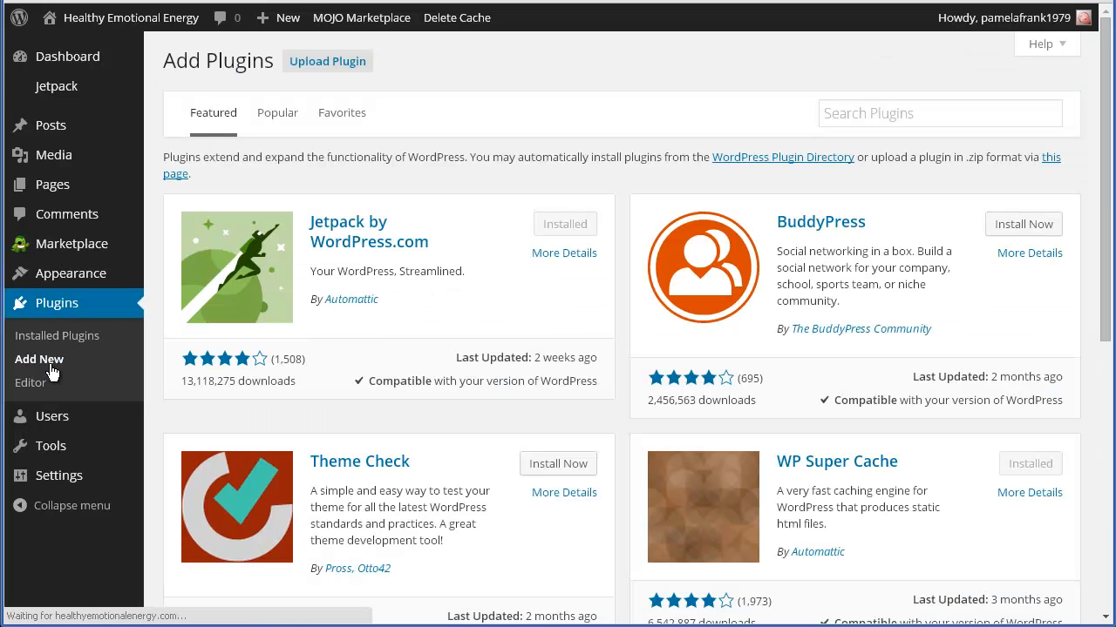
pyautogui.click(940, 113)
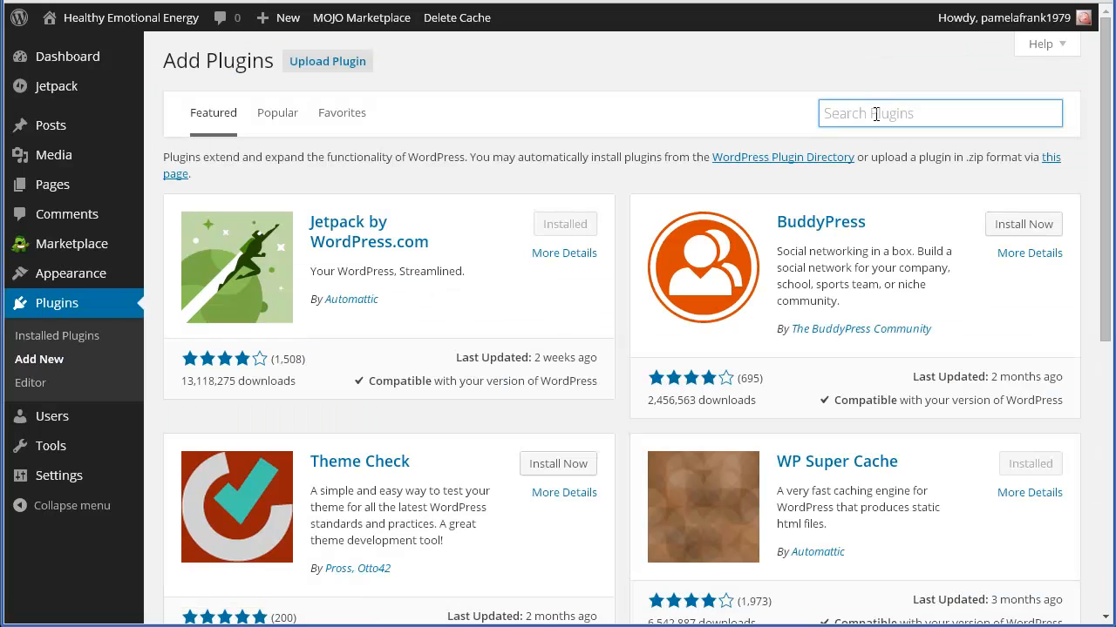
pyautogui.write('digg')
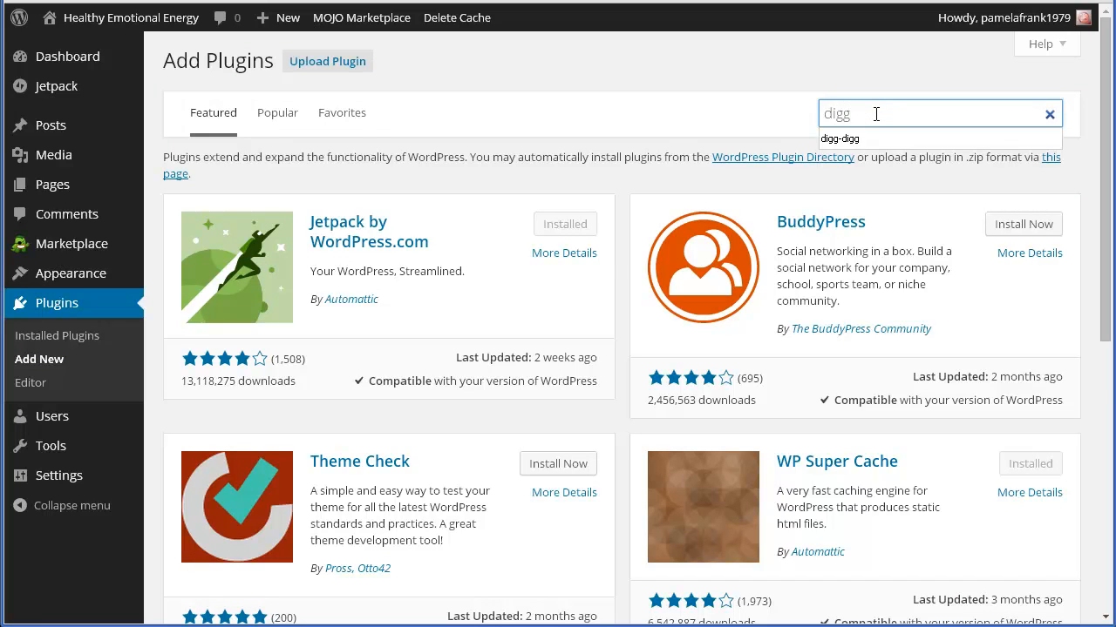
pyautogui.click(838, 140)
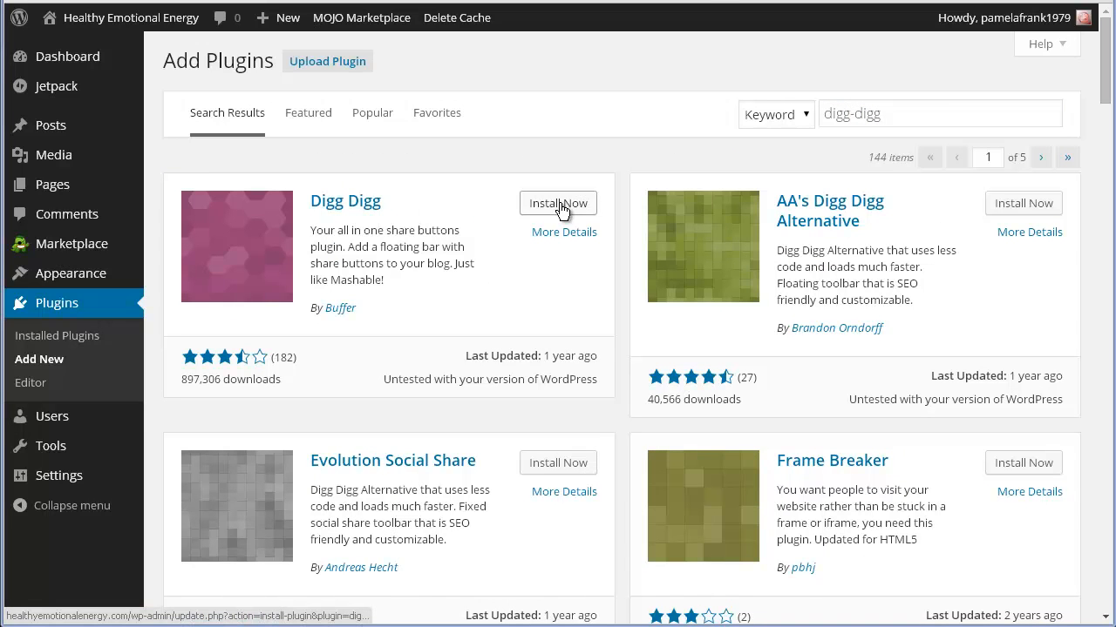
# Install the Digg Digg plugin and confirm the installation prompt.
pyautogui.click(558, 202)
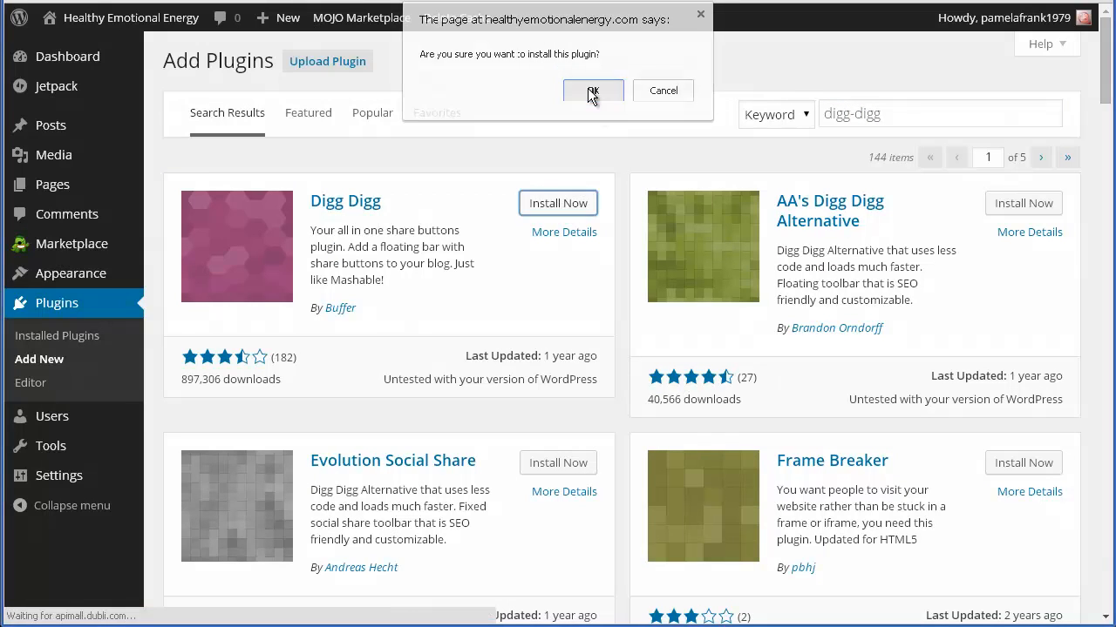
pyautogui.click(592, 91)
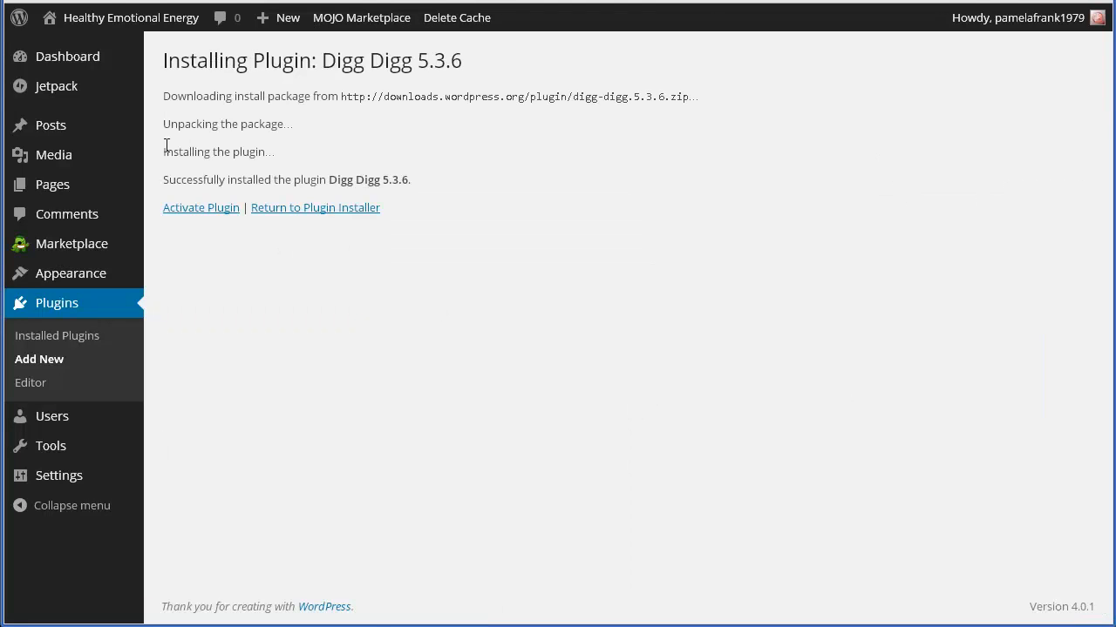
pyautogui.moveTo(201, 207)
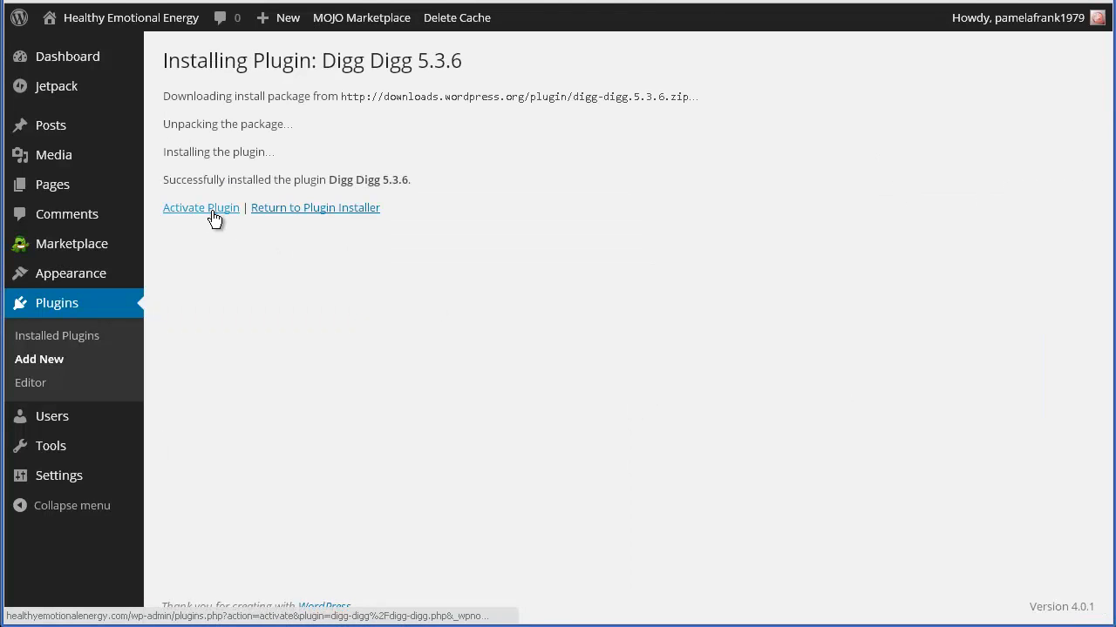
# Activate Digg Digg and highlight its description in the plugins list.
pyautogui.click(200, 207)
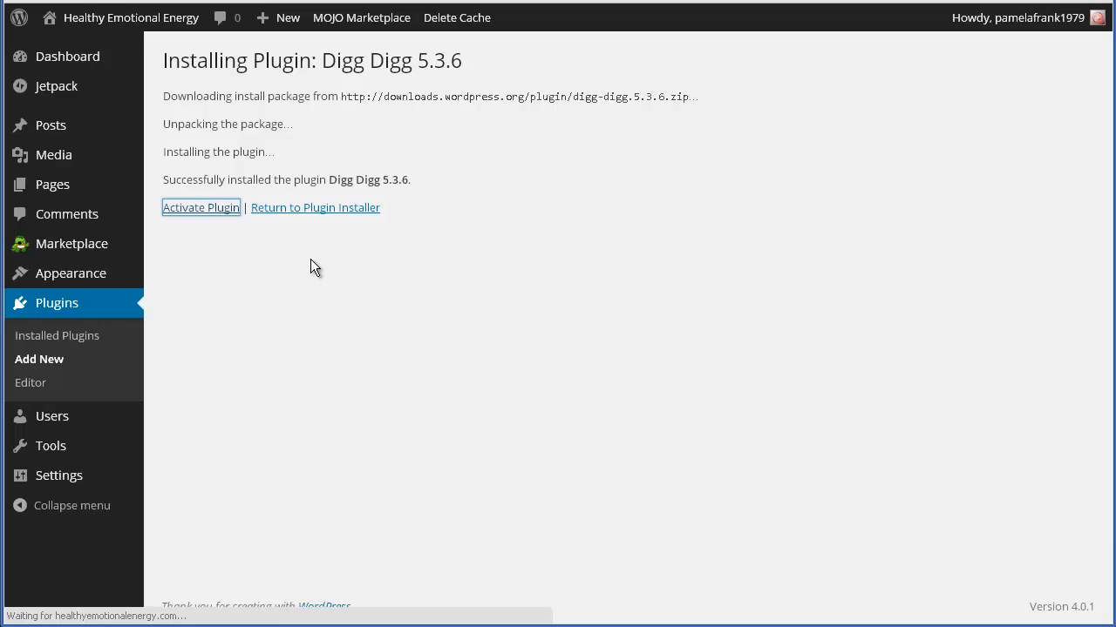
pyautogui.click(201, 207)
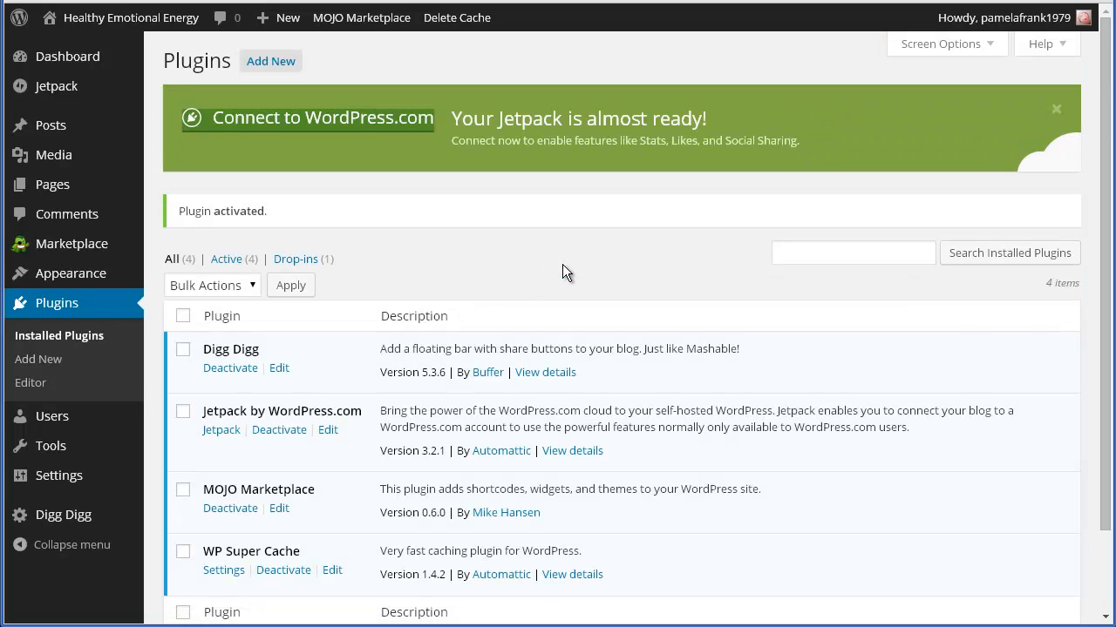
pyautogui.scroll(-3)
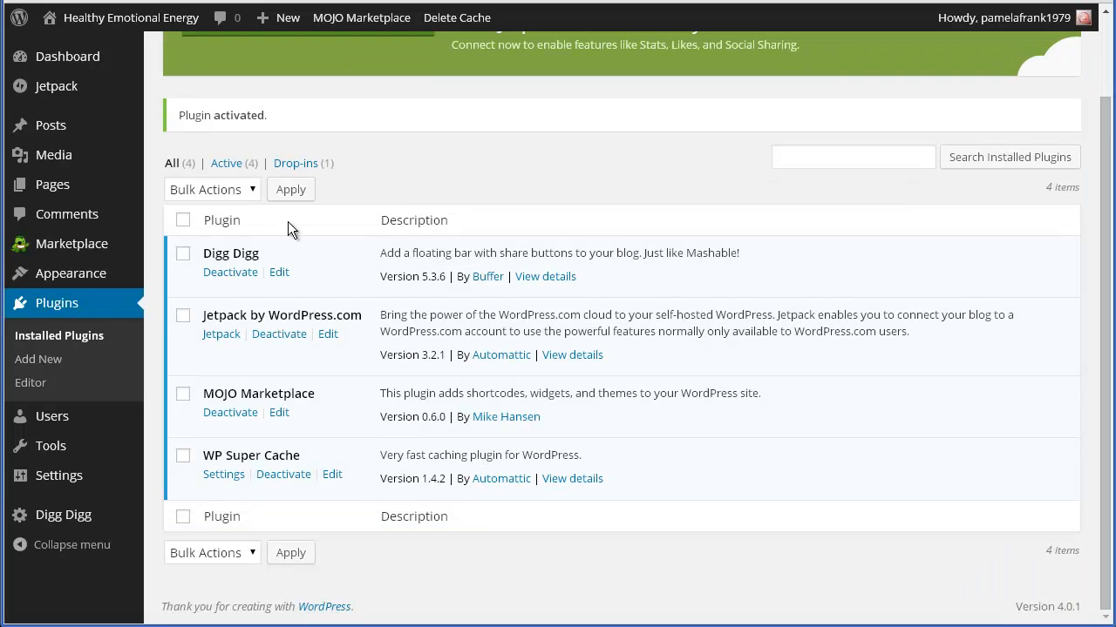
pyautogui.moveTo(230, 272)
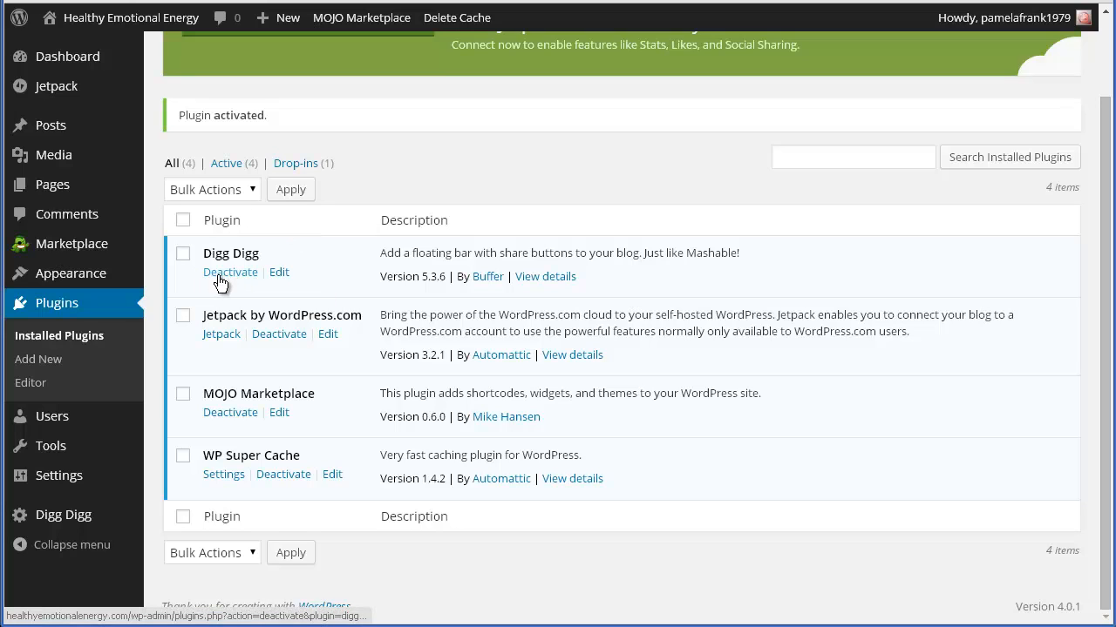
pyautogui.moveTo(230, 272)
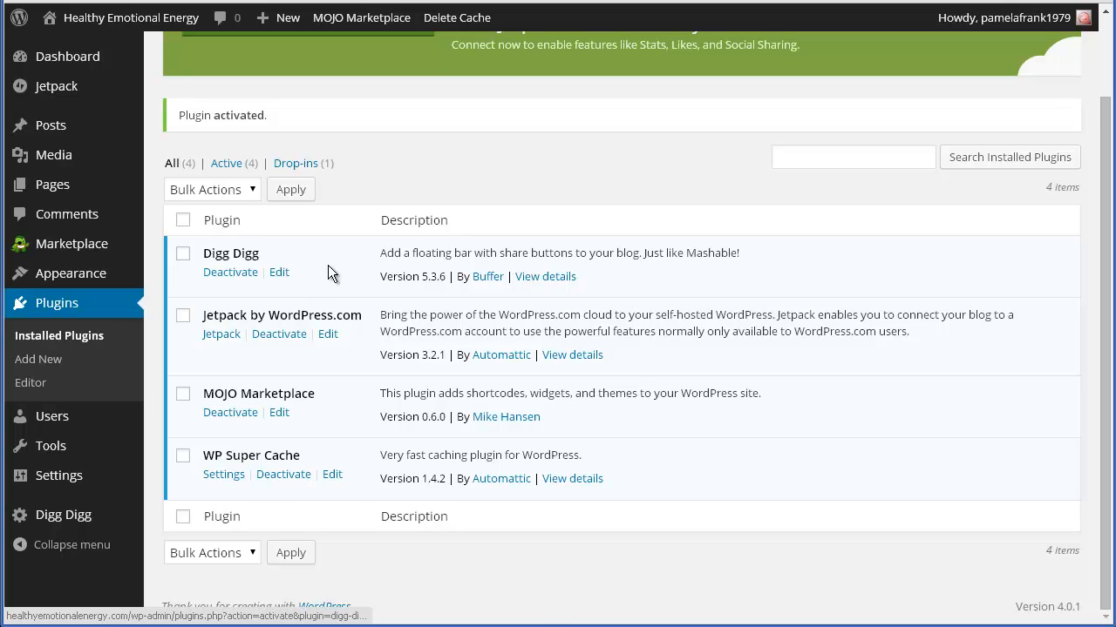
pyautogui.moveTo(265, 253)
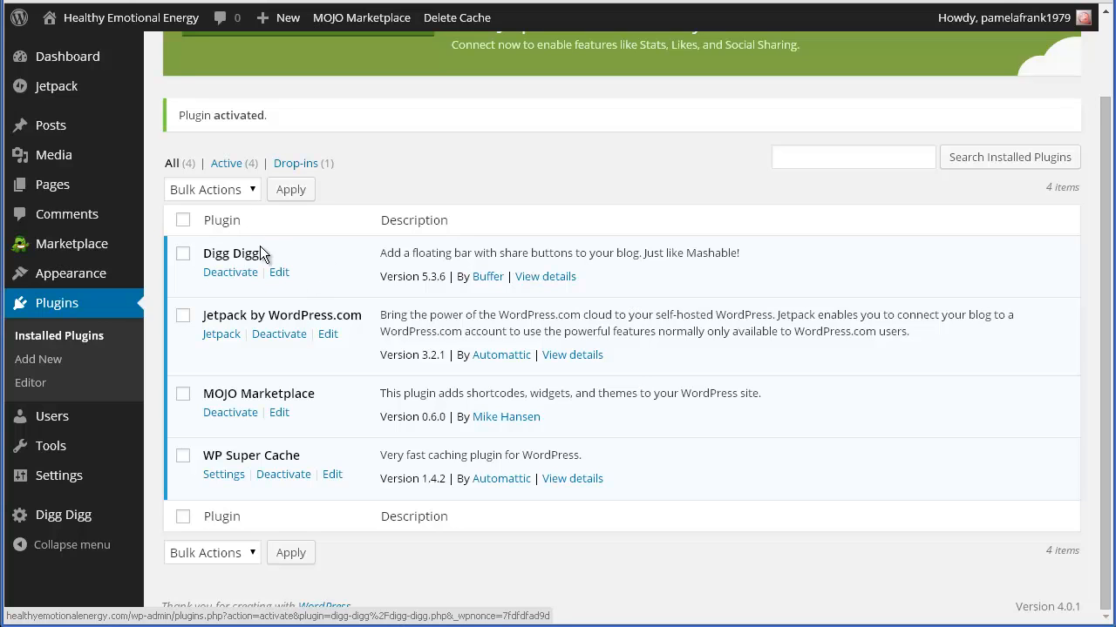
pyautogui.moveTo(417, 253); pyautogui.dragTo(572, 253)
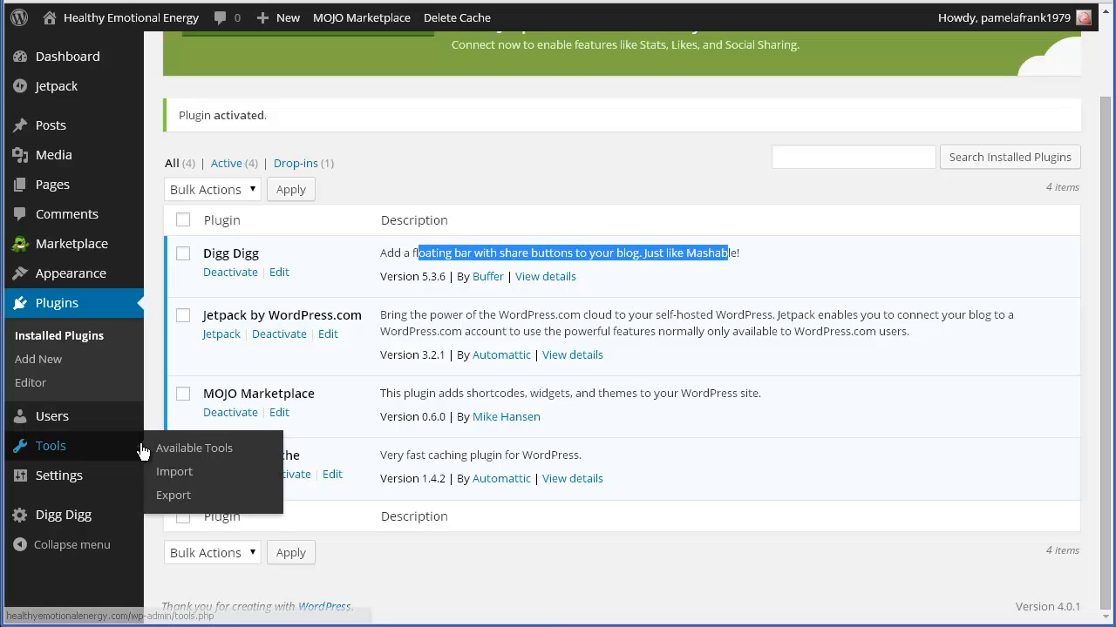
pyautogui.moveTo(63, 514)
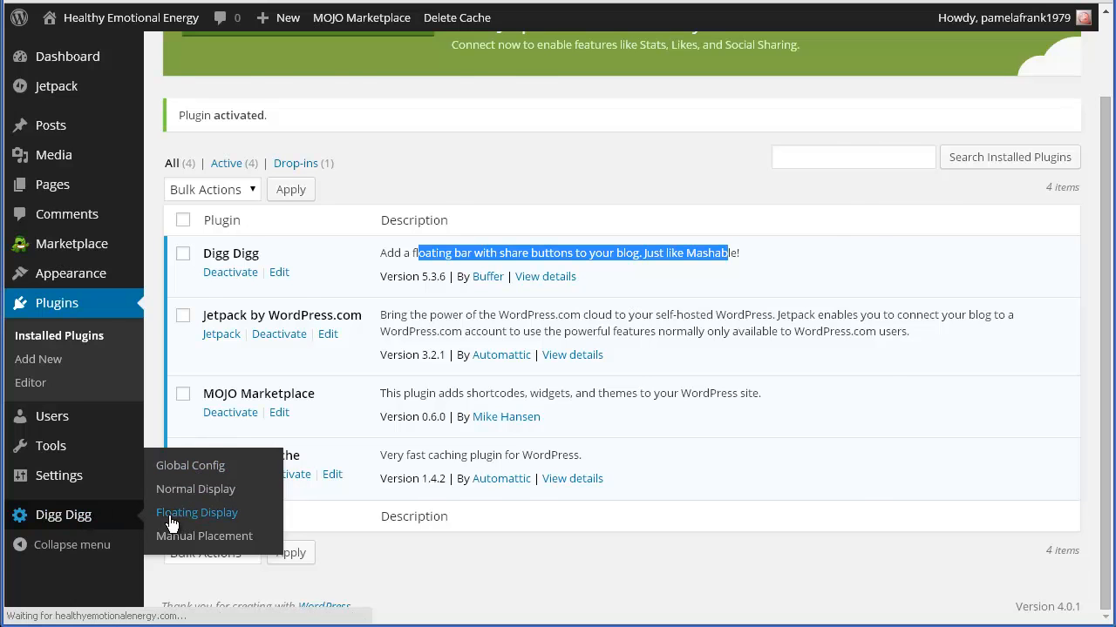
# In Digg Digg Floating Display, enable Reddit and Stumbleupon, disable Buffer, save, then head to the live site.
pyautogui.click(197, 512)
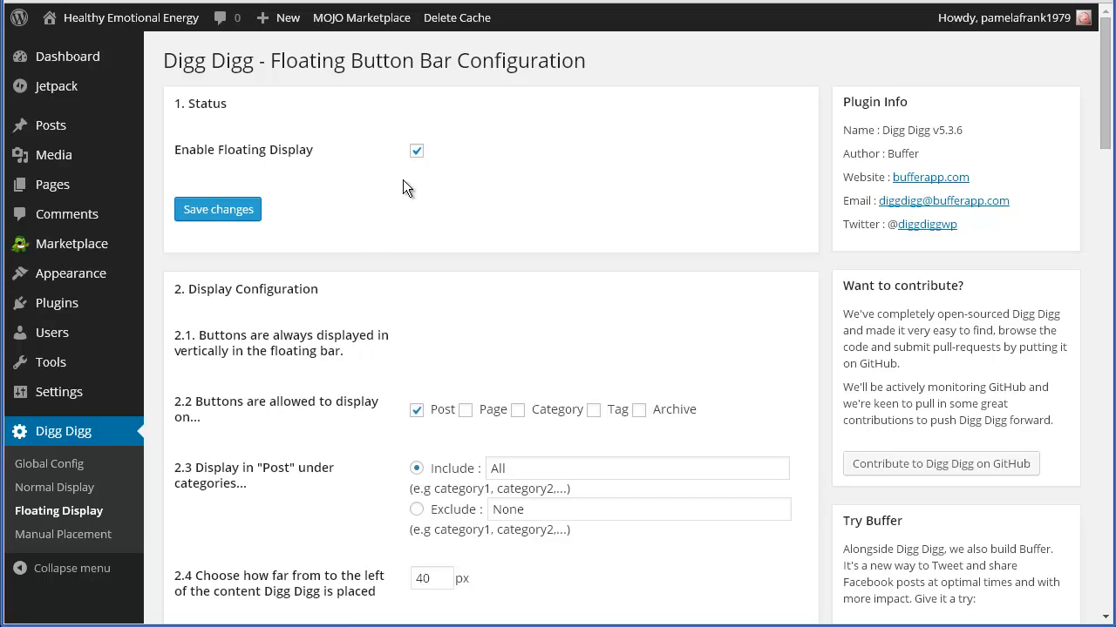
pyautogui.scroll(-3)
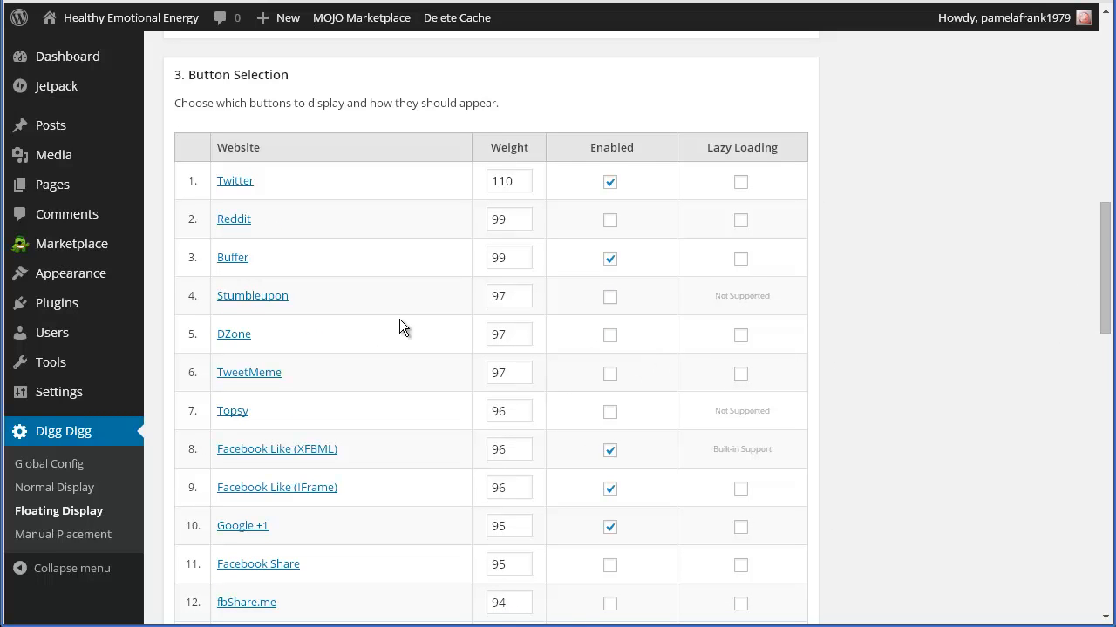
pyautogui.click(610, 296)
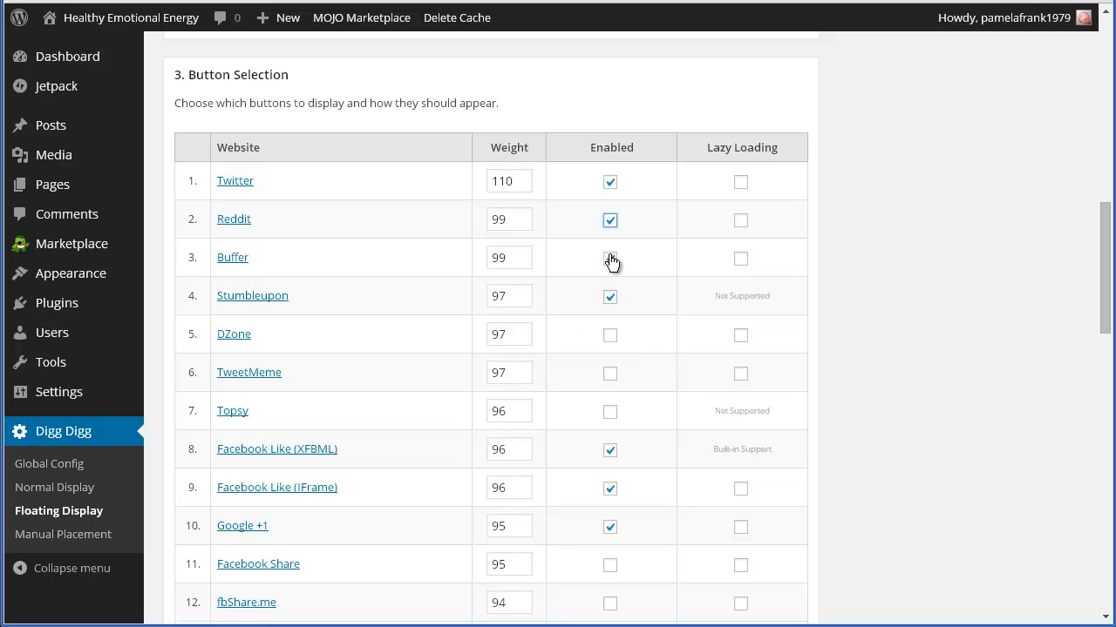
pyautogui.click(610, 258)
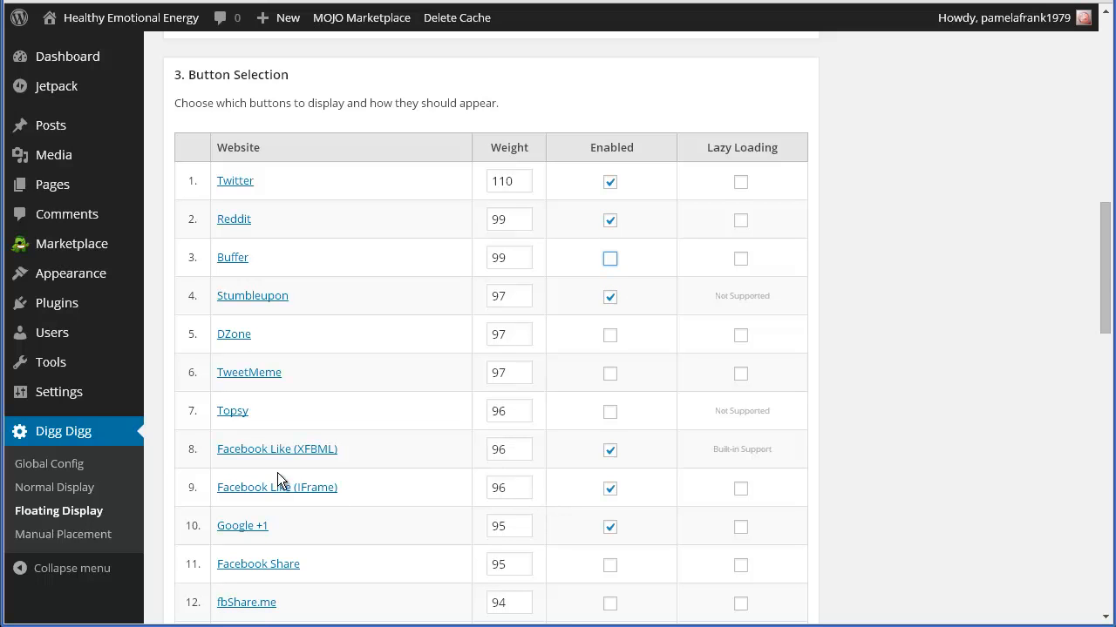
pyautogui.scroll(-3)
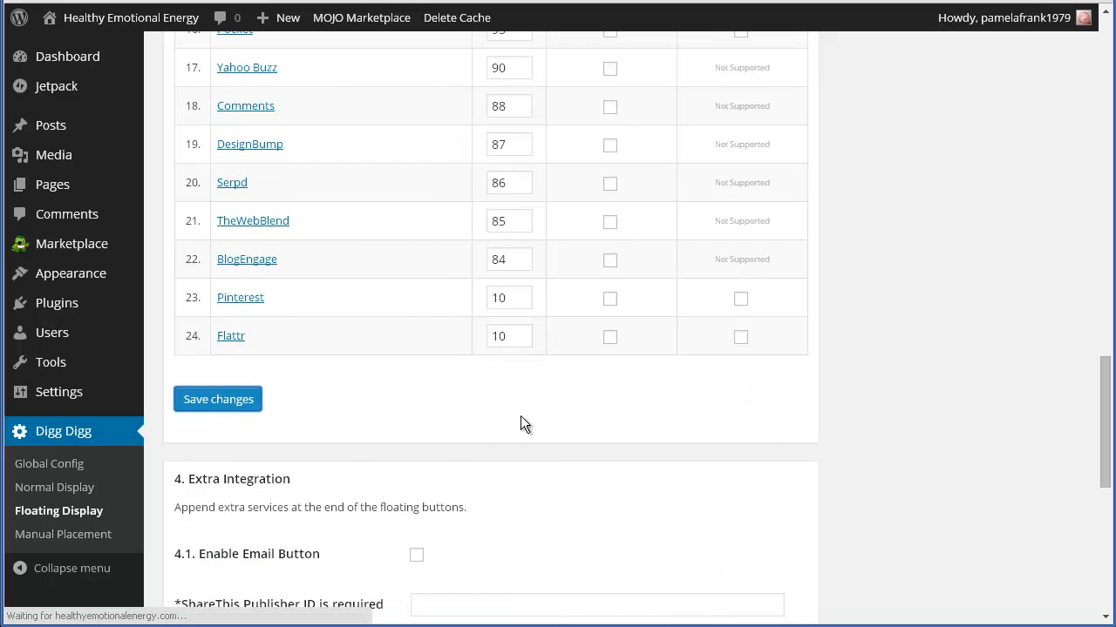
pyautogui.click(218, 399)
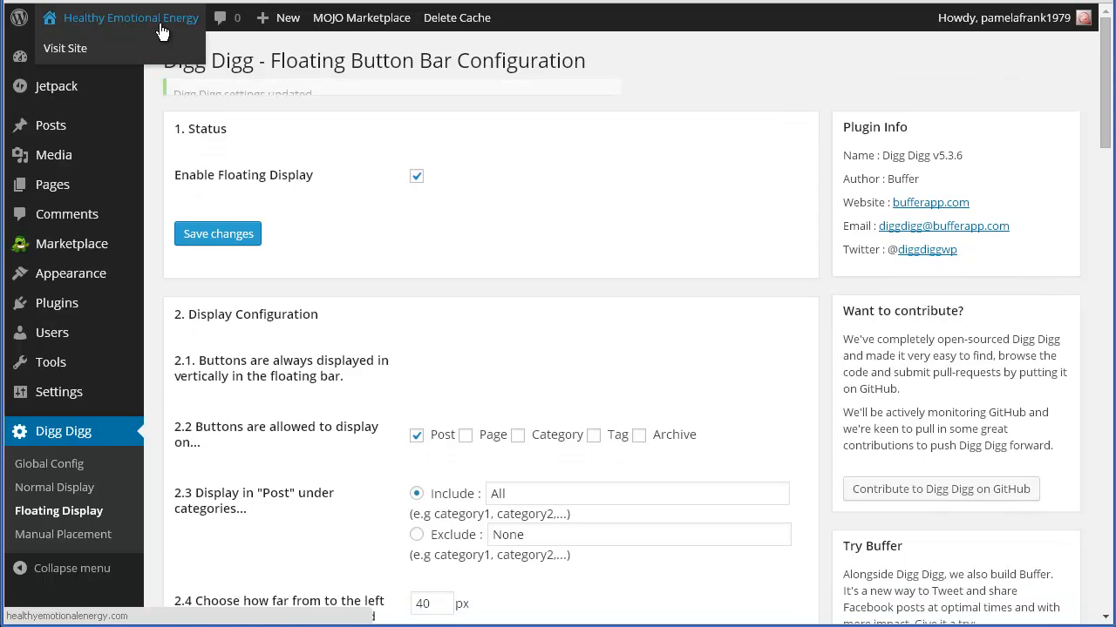
pyautogui.click(64, 49)
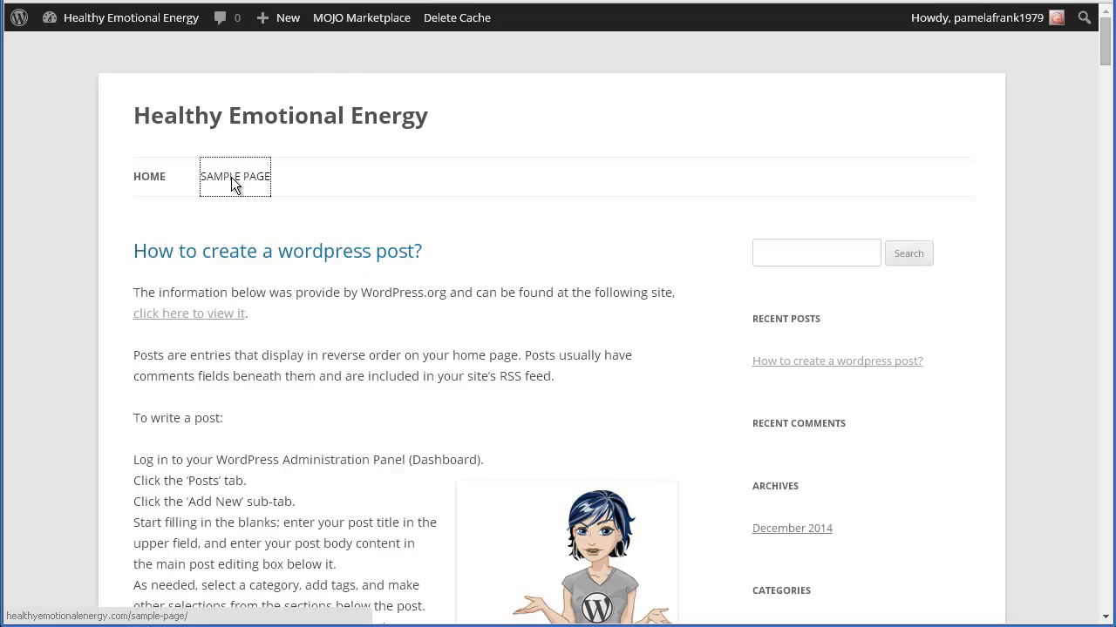
# View the site's Sample Page and check that no floating share bar appears yet.
pyautogui.click(234, 176)
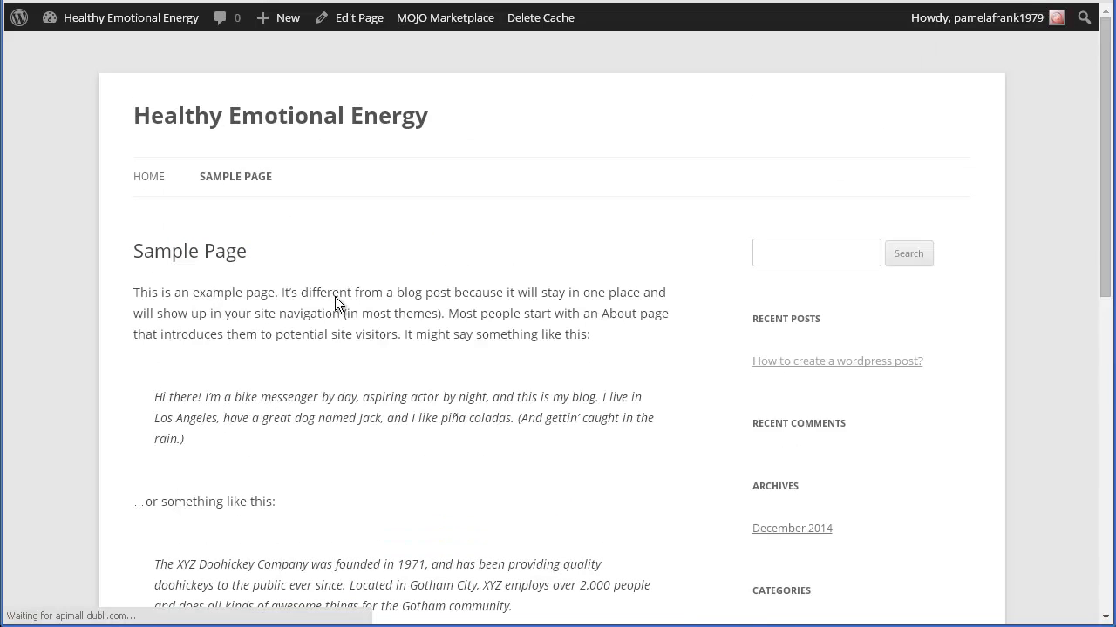
pyautogui.moveTo(96, 57)
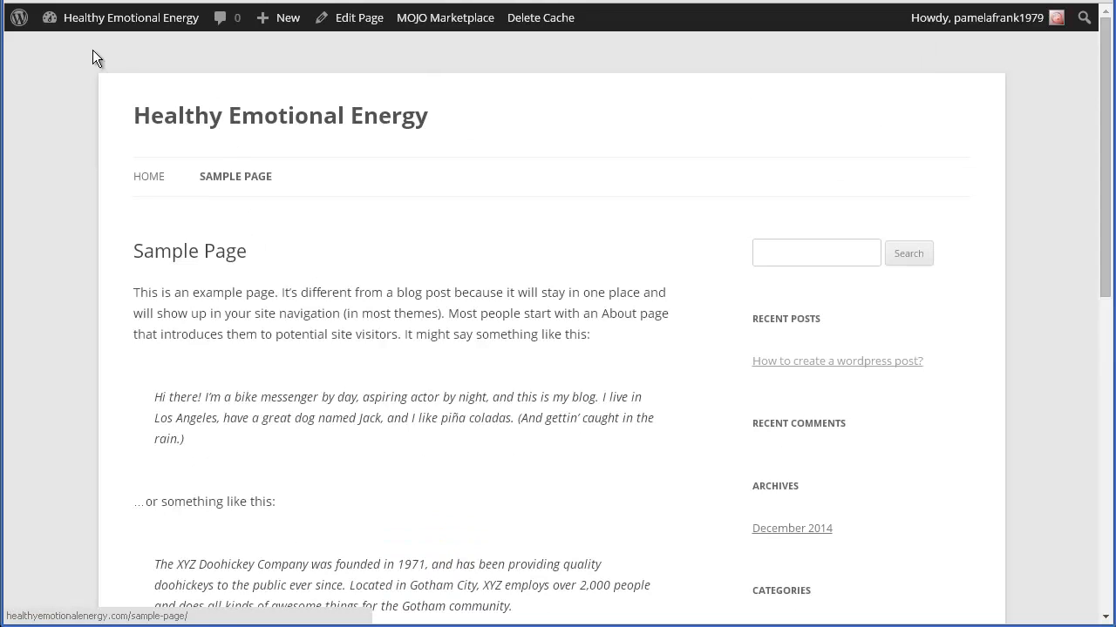
pyautogui.scroll(-3)
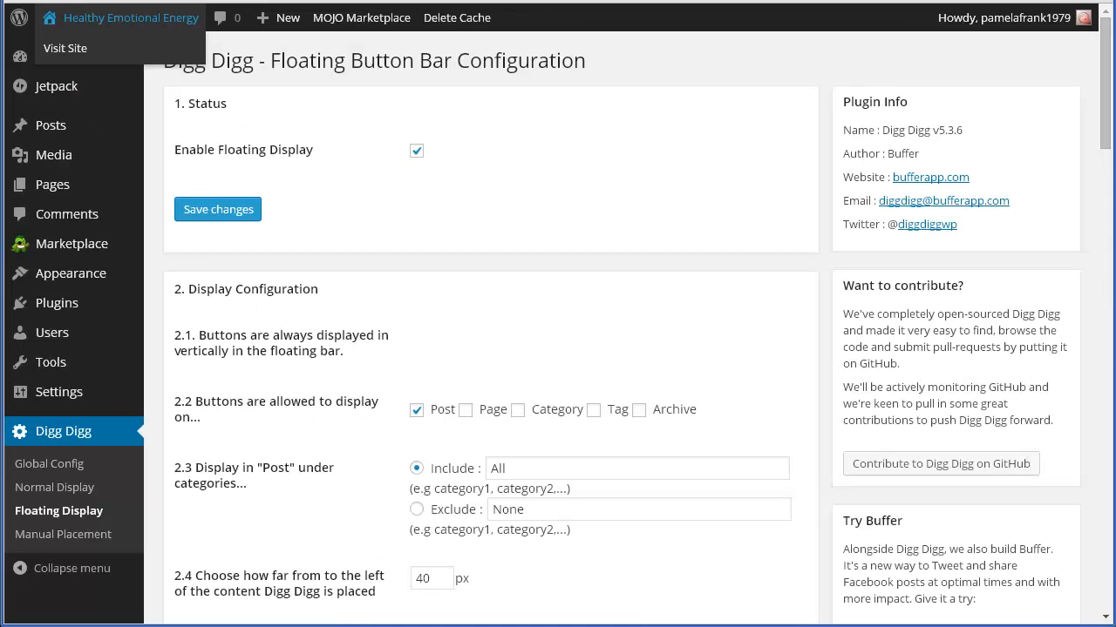
pyautogui.scroll(-3)
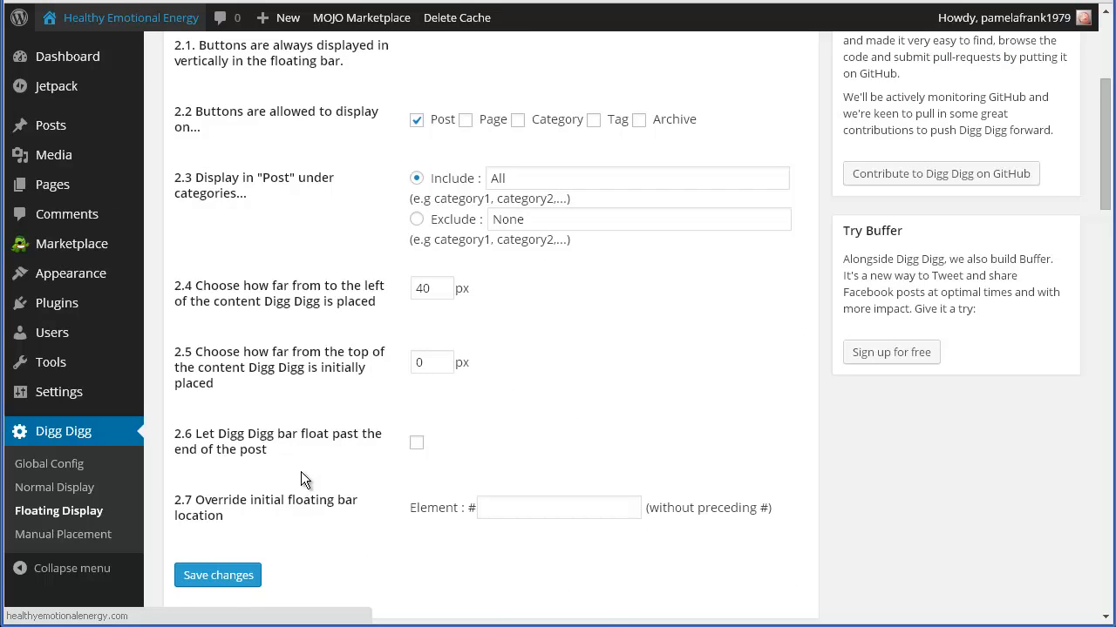
pyautogui.scroll(-3)
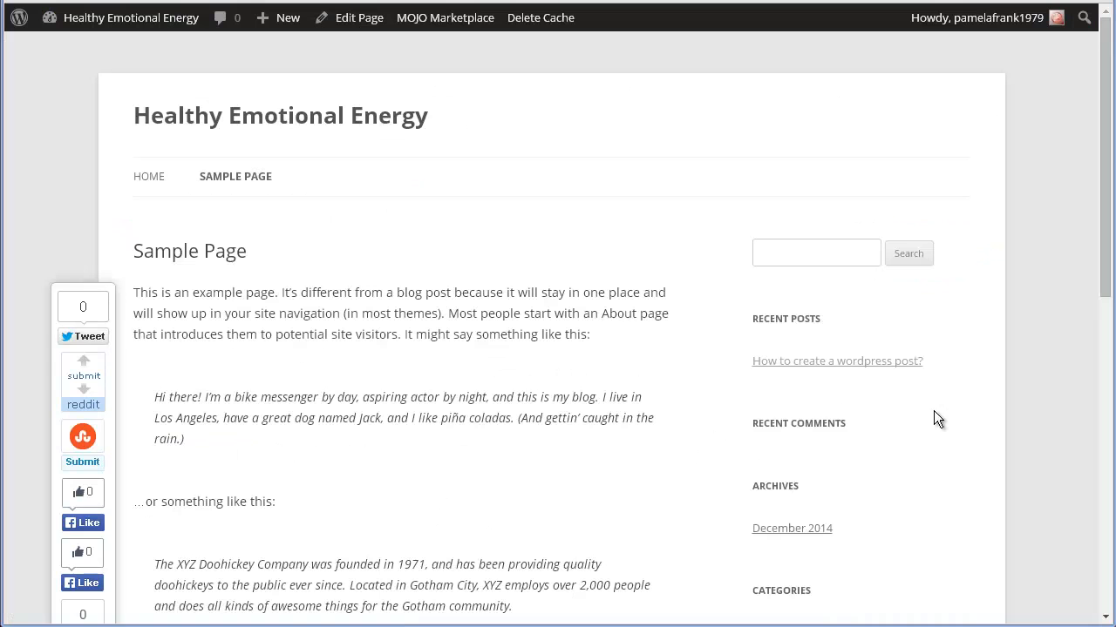
# Enable 'Page' display in Digg Digg Floating Display, save, and confirm the bar on the Sample Page.
pyautogui.click(285, 17)
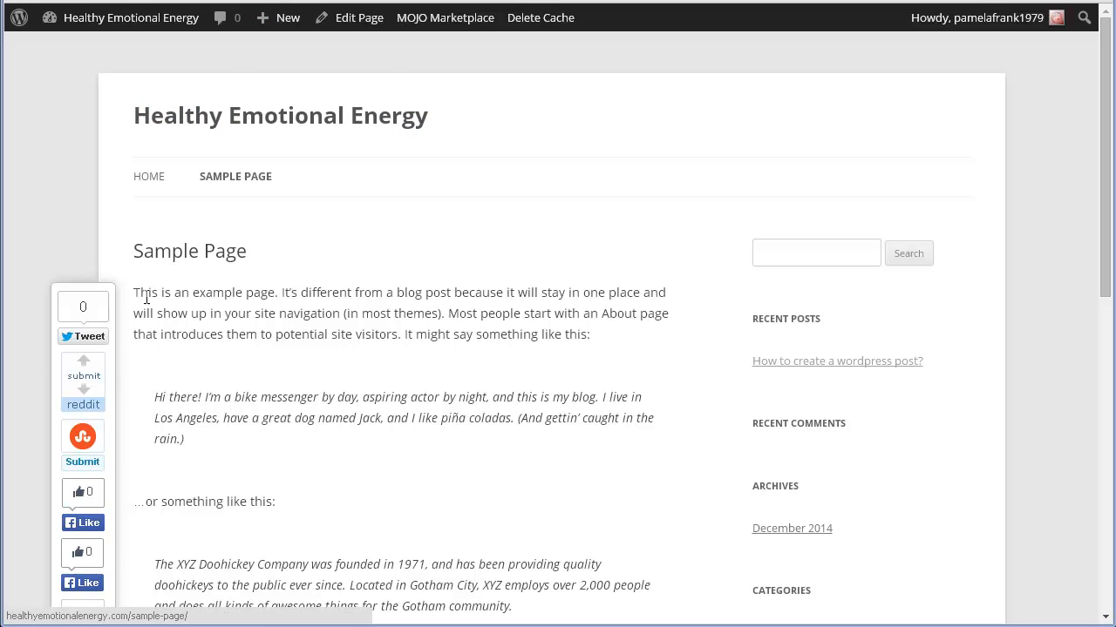
pyautogui.moveTo(181, 490)
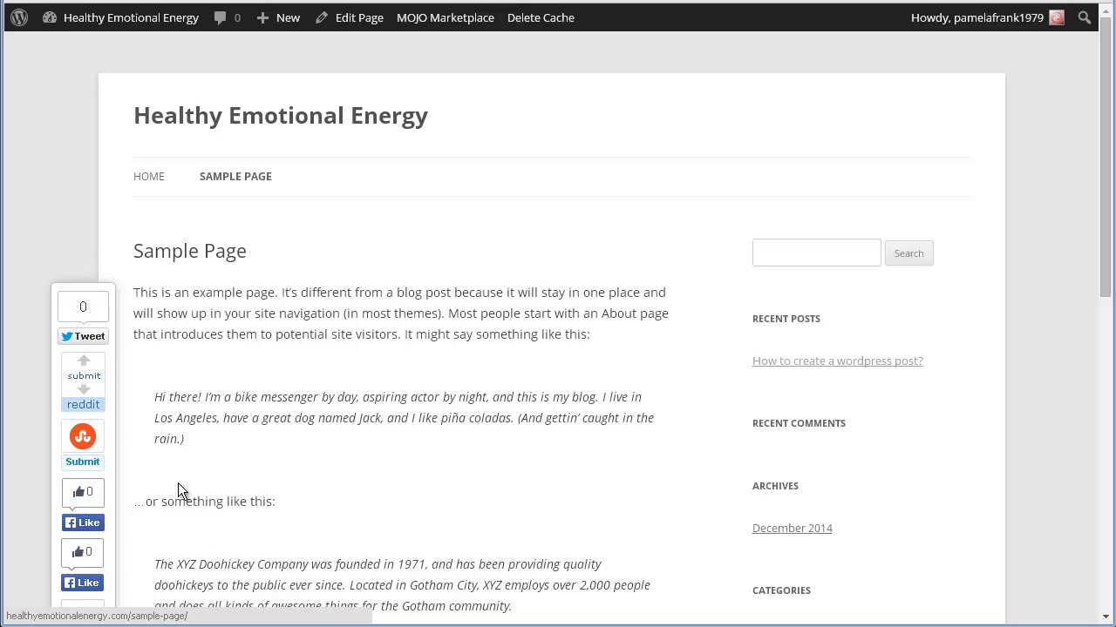
pyautogui.scroll(-3)
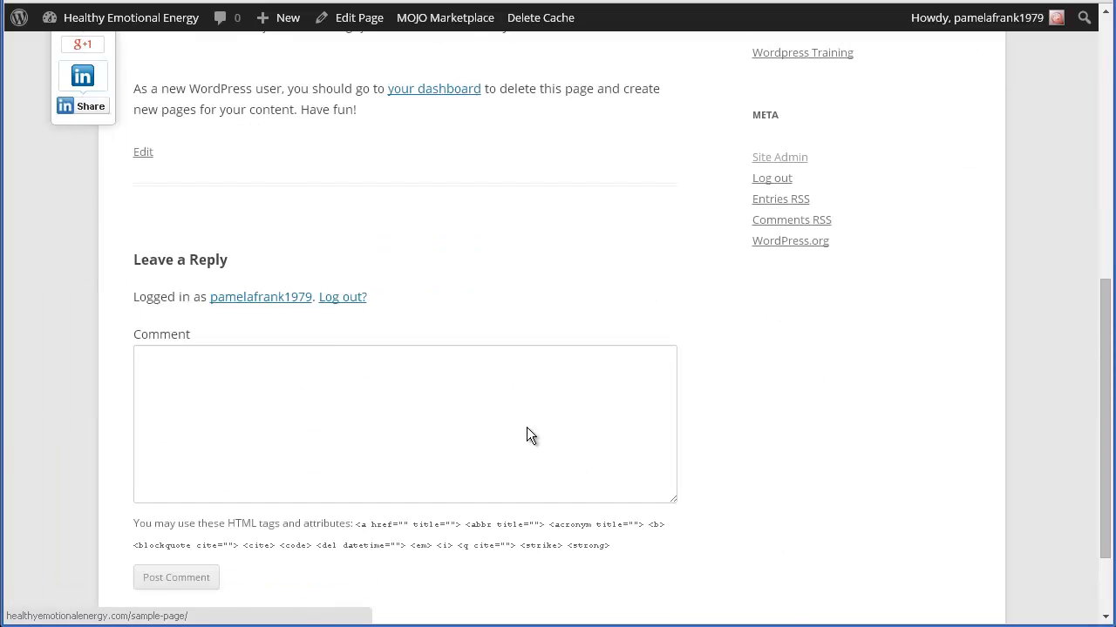
pyautogui.scroll(3)
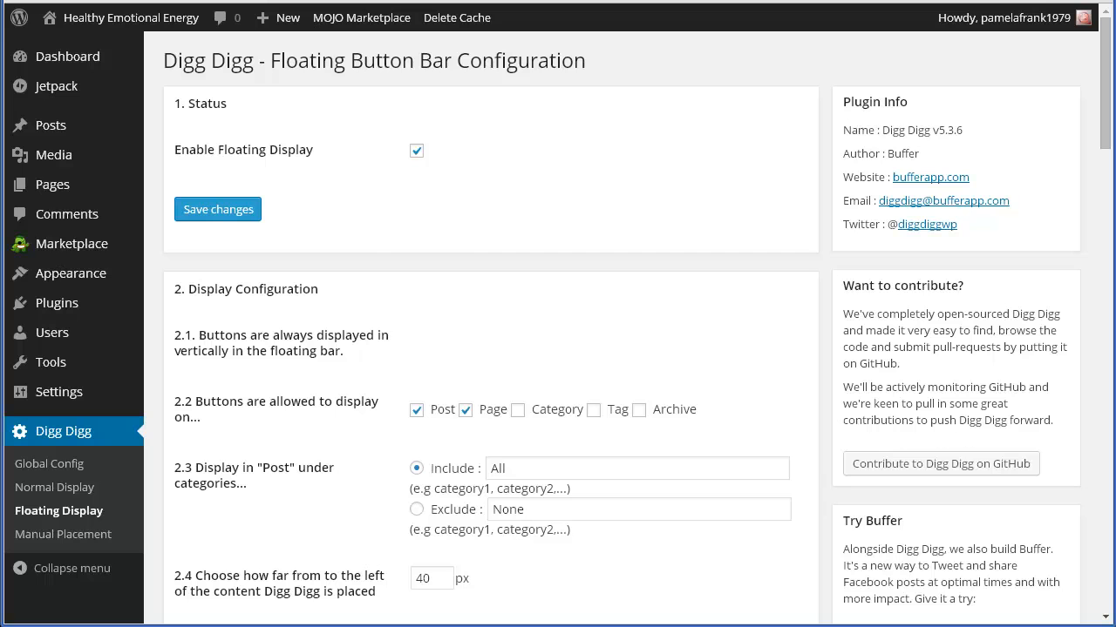
pyautogui.moveTo(55, 303)
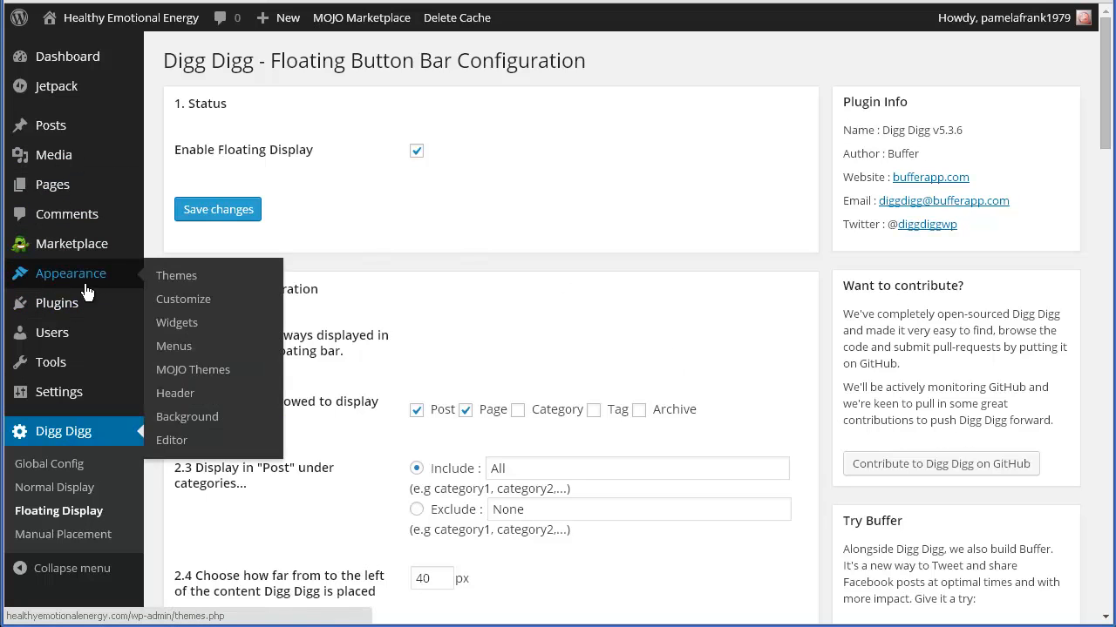
pyautogui.moveTo(56, 303)
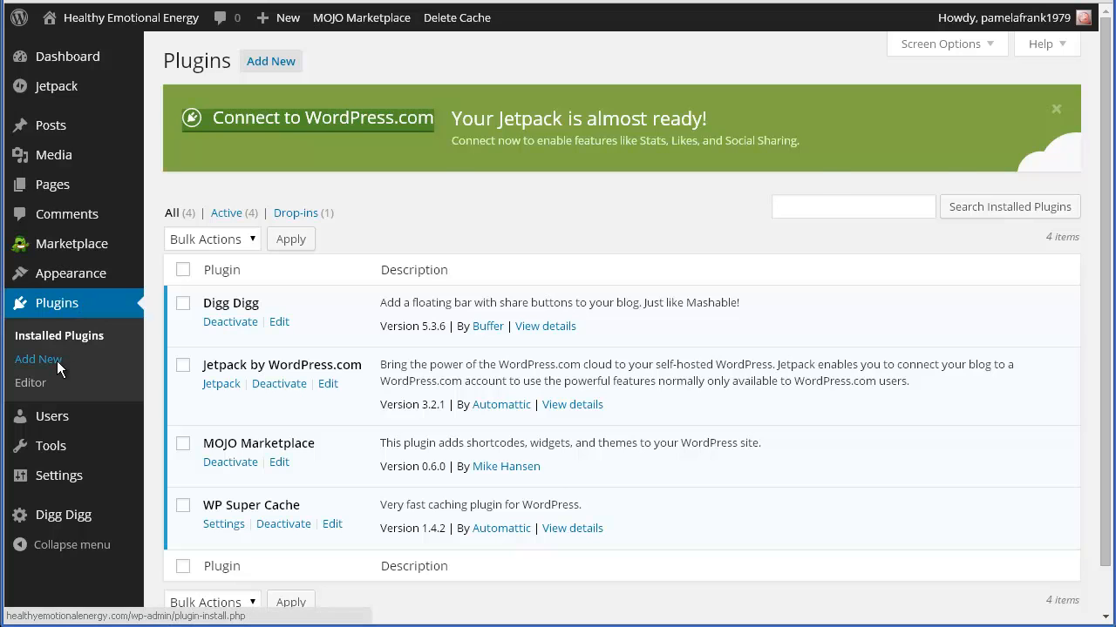
# Go to the Add Plugins screen from the admin sidebar.
pyautogui.click(38, 360)
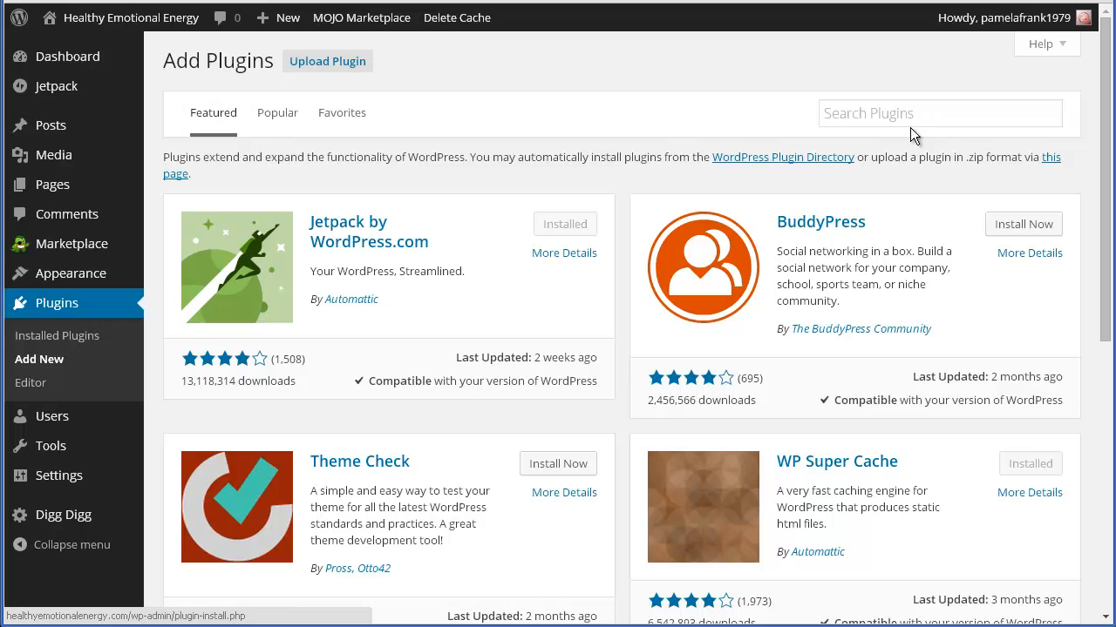
pyautogui.moveTo(678, 129)
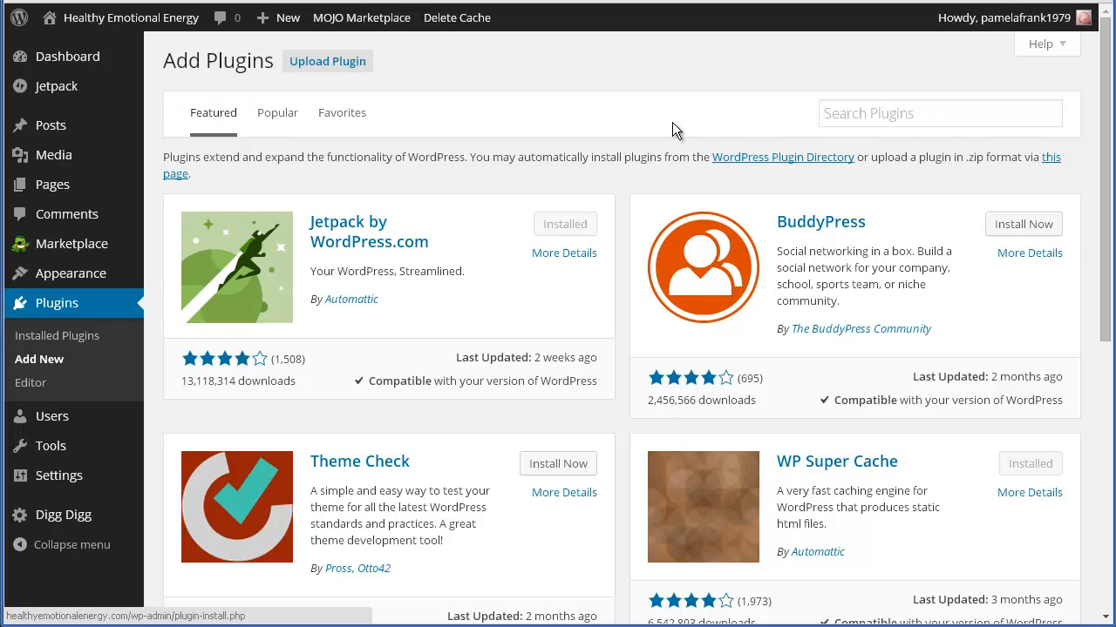
pyautogui.moveTo(328, 61)
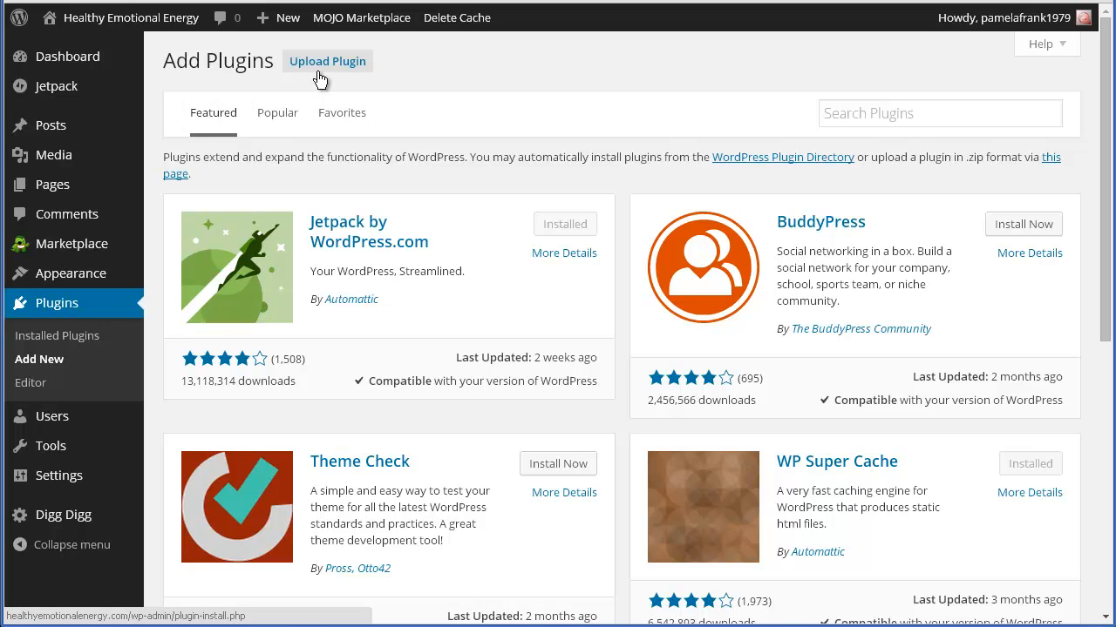
# Upload wordpress-seo.1.7.1.zip via Upload Plugin and install it.
pyautogui.click(328, 61)
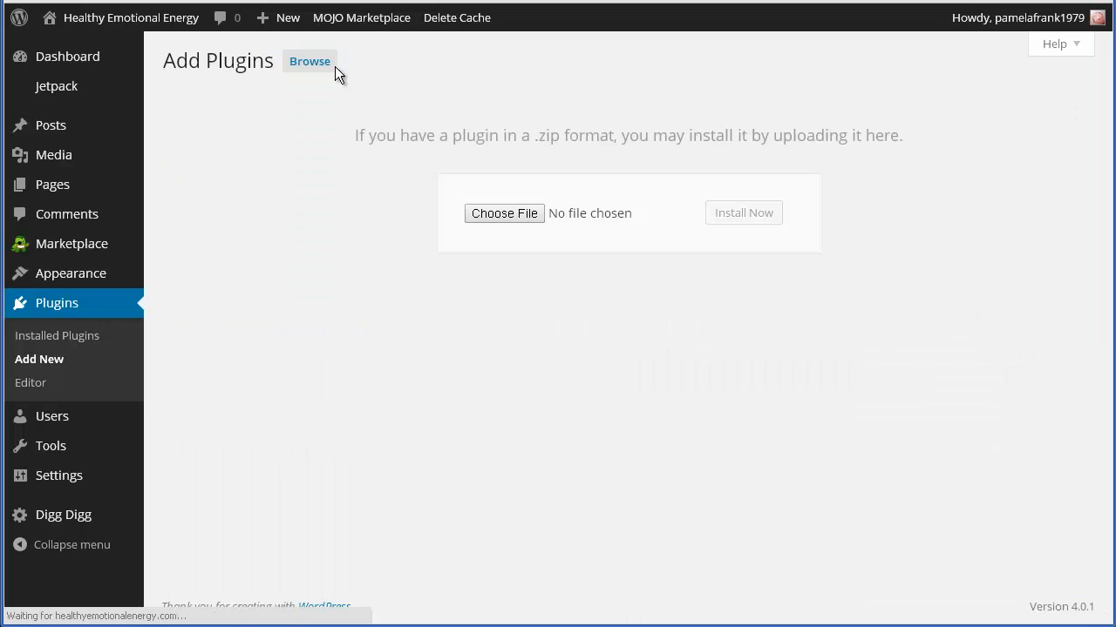
pyautogui.click(504, 213)
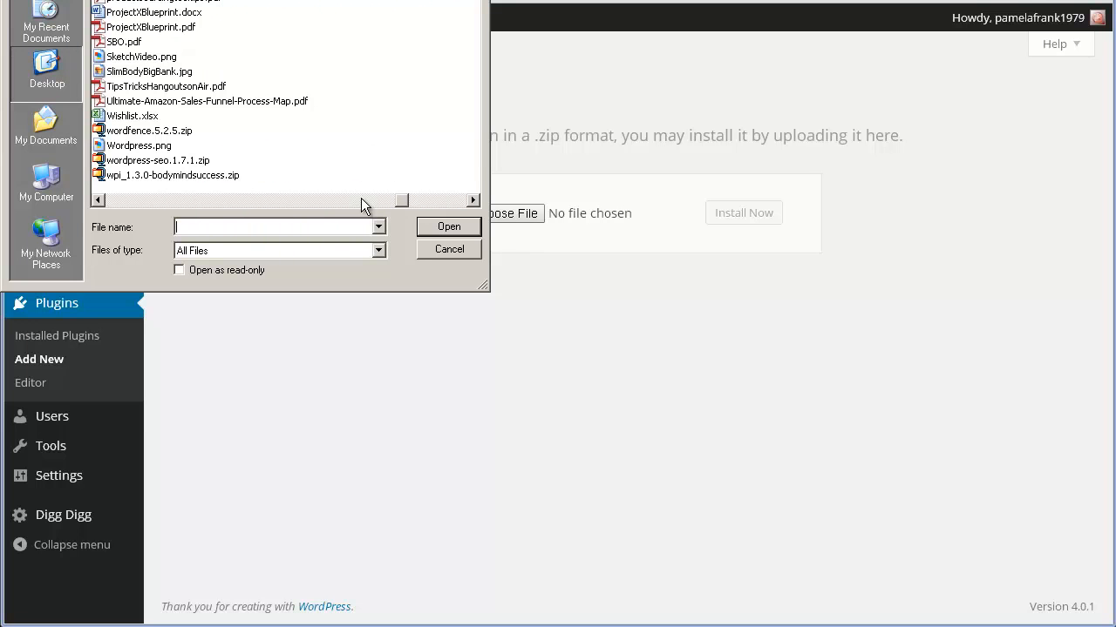
pyautogui.moveTo(178, 171)
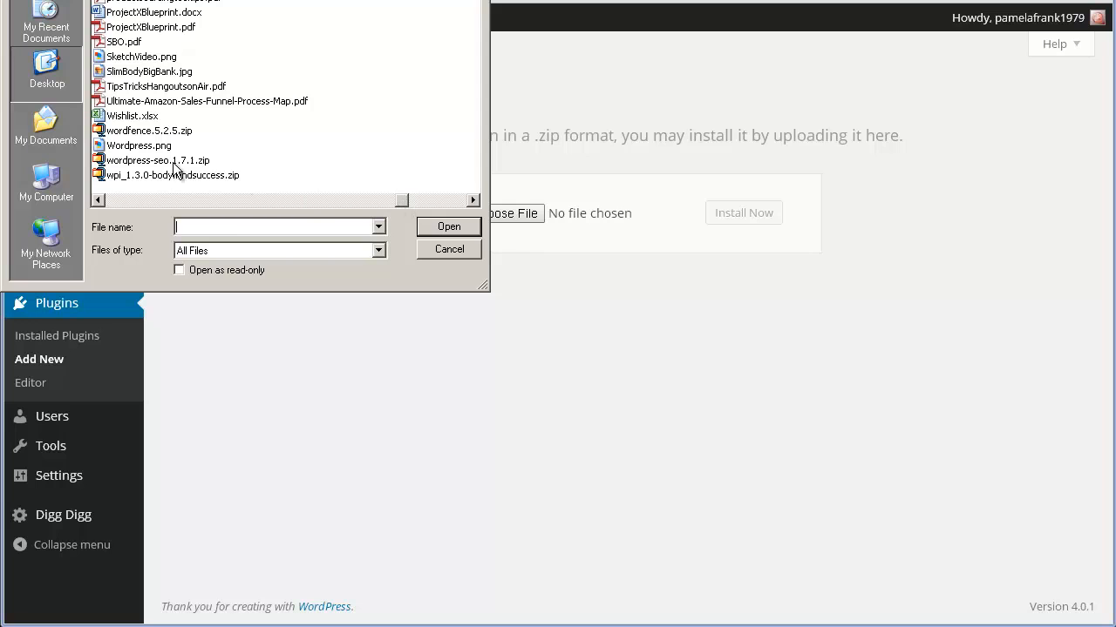
pyautogui.click(450, 226)
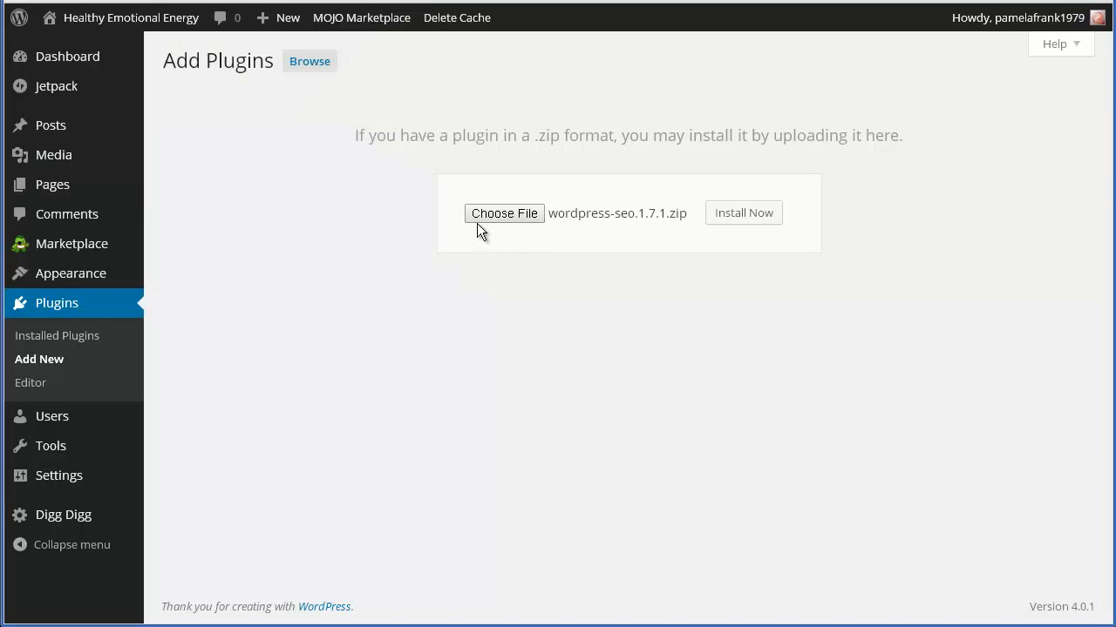
pyautogui.click(742, 213)
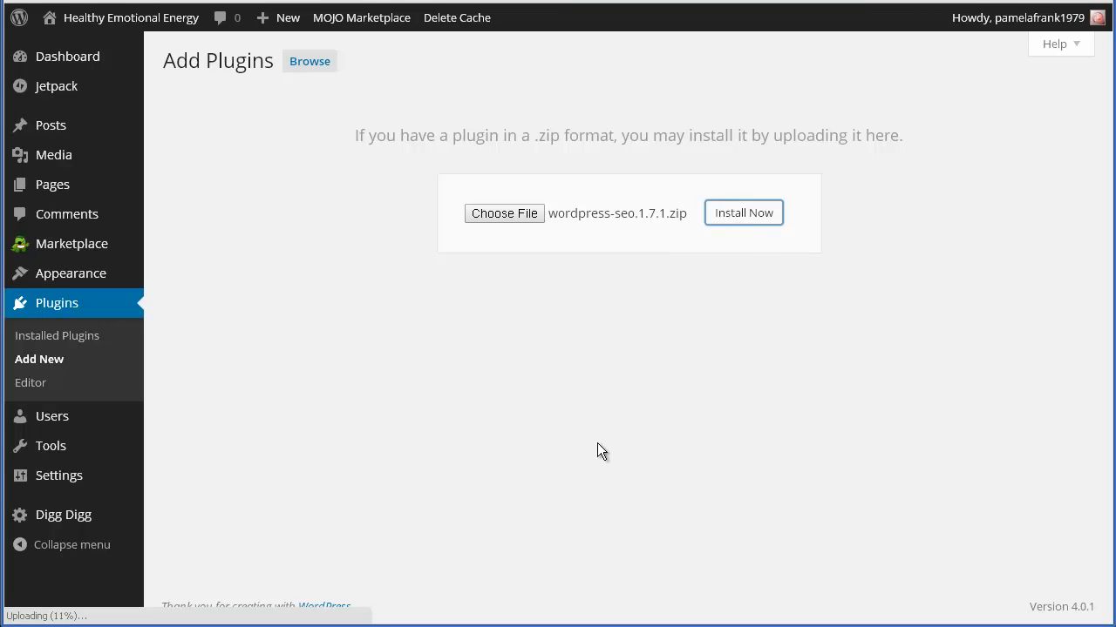
pyautogui.moveTo(617, 467)
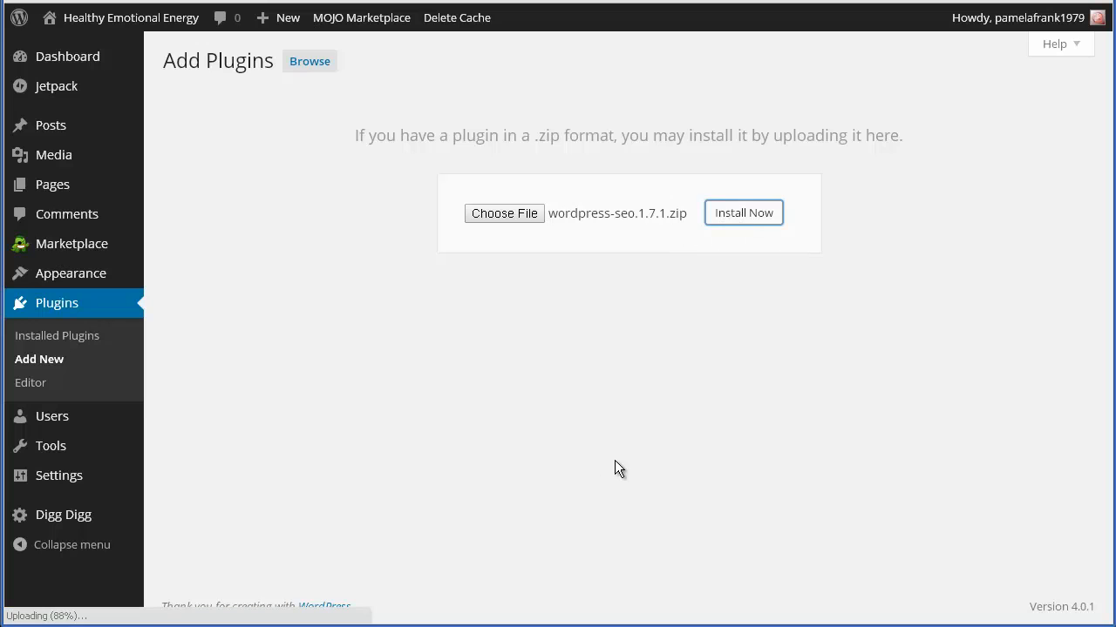
pyautogui.click(743, 213)
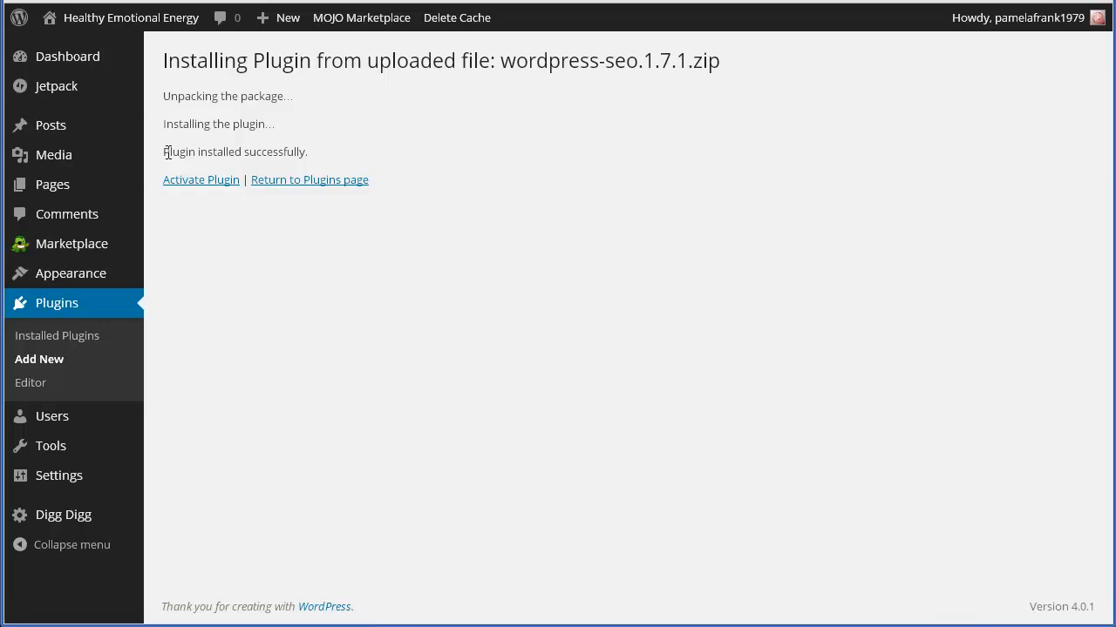
pyautogui.moveTo(190, 183)
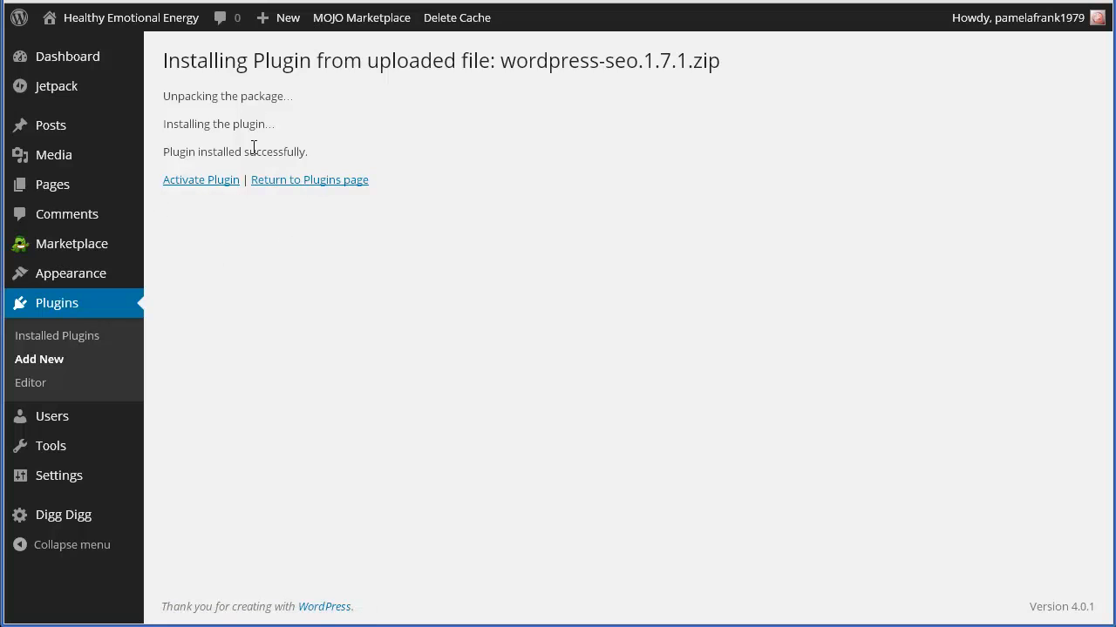
# Return to the Plugins page, where WordPress SEO 1.7.1 is listed inactive.
pyautogui.click(310, 180)
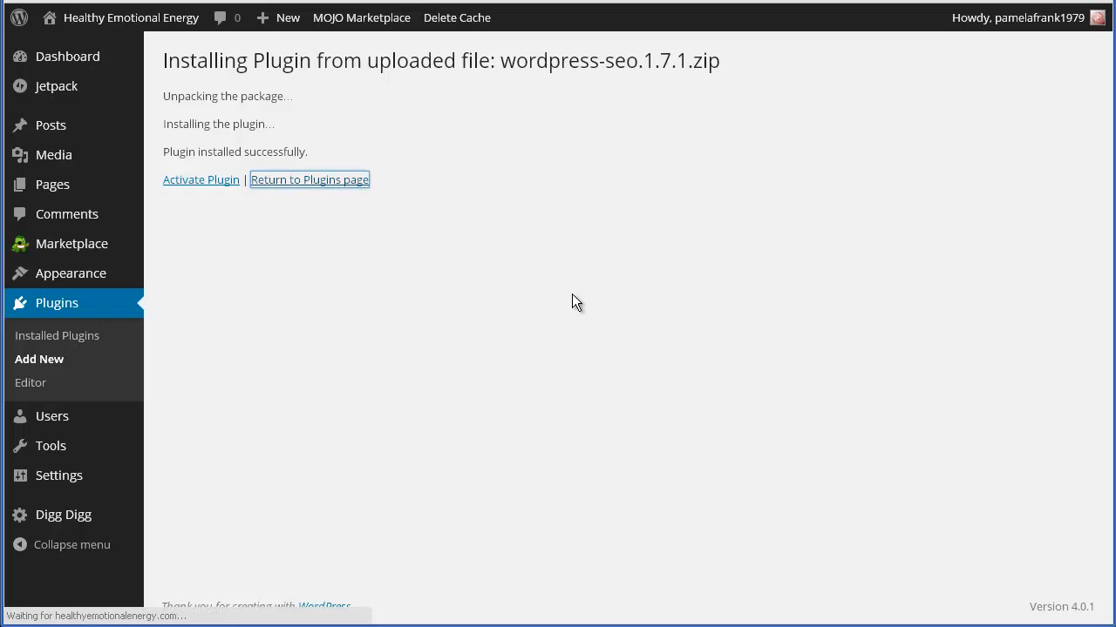
pyautogui.click(310, 179)
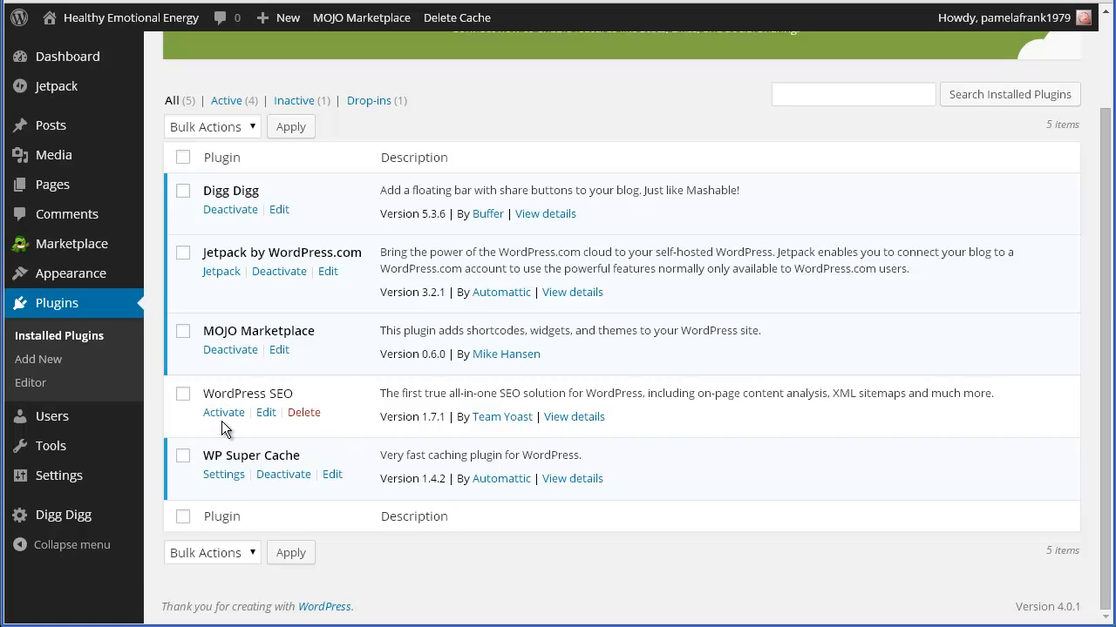
# Activate WordPress SEO and choose 'Do not allow tracking' in its popup.
pyautogui.click(223, 411)
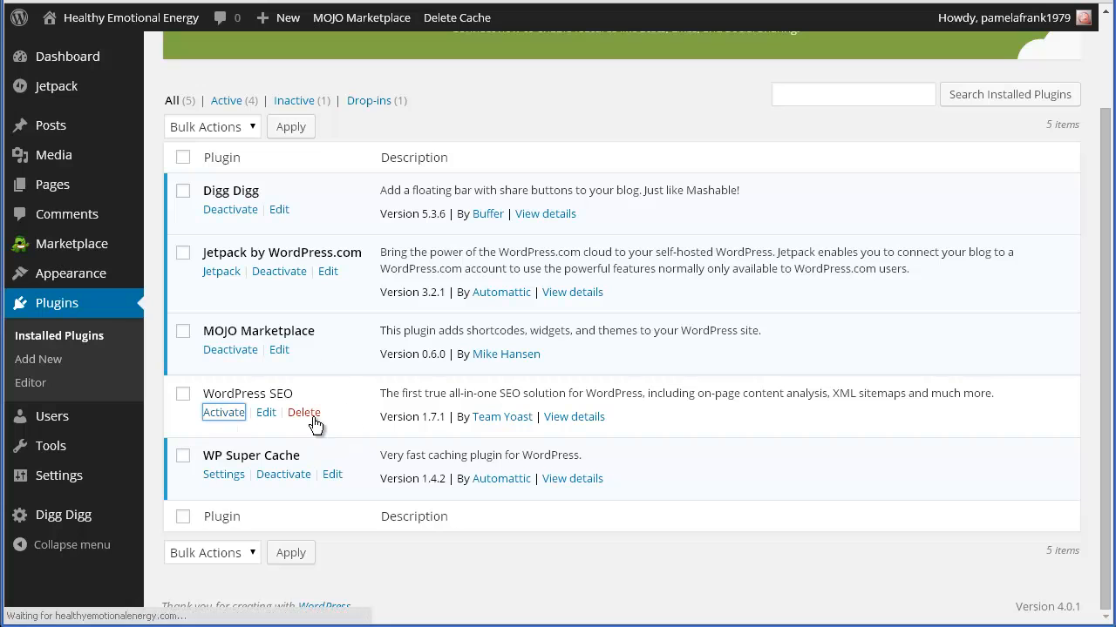
pyautogui.moveTo(582, 399)
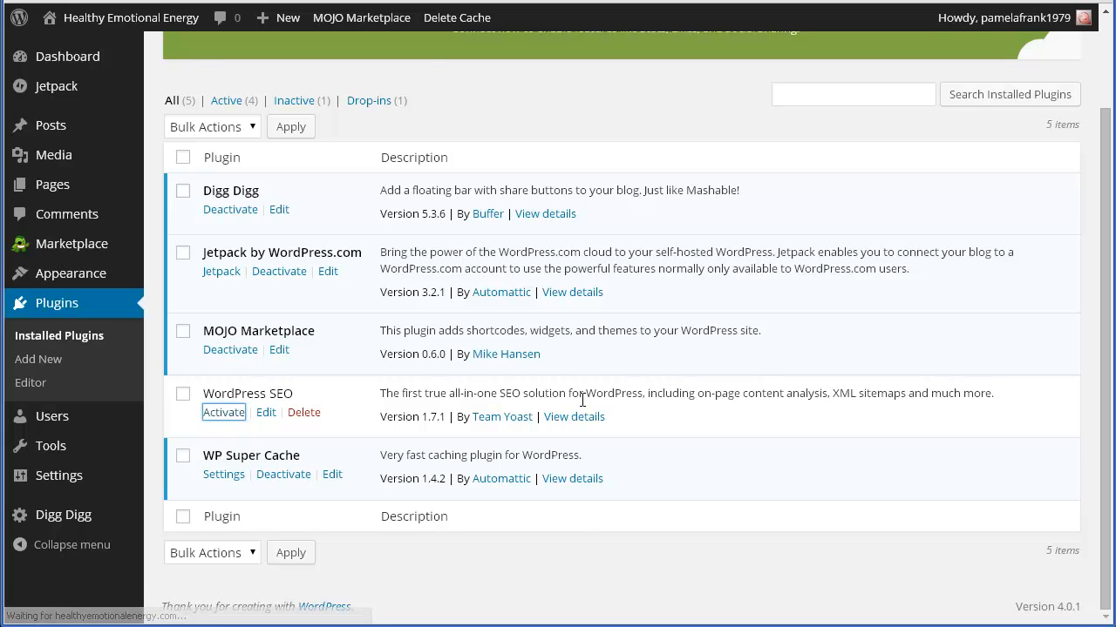
pyautogui.click(223, 412)
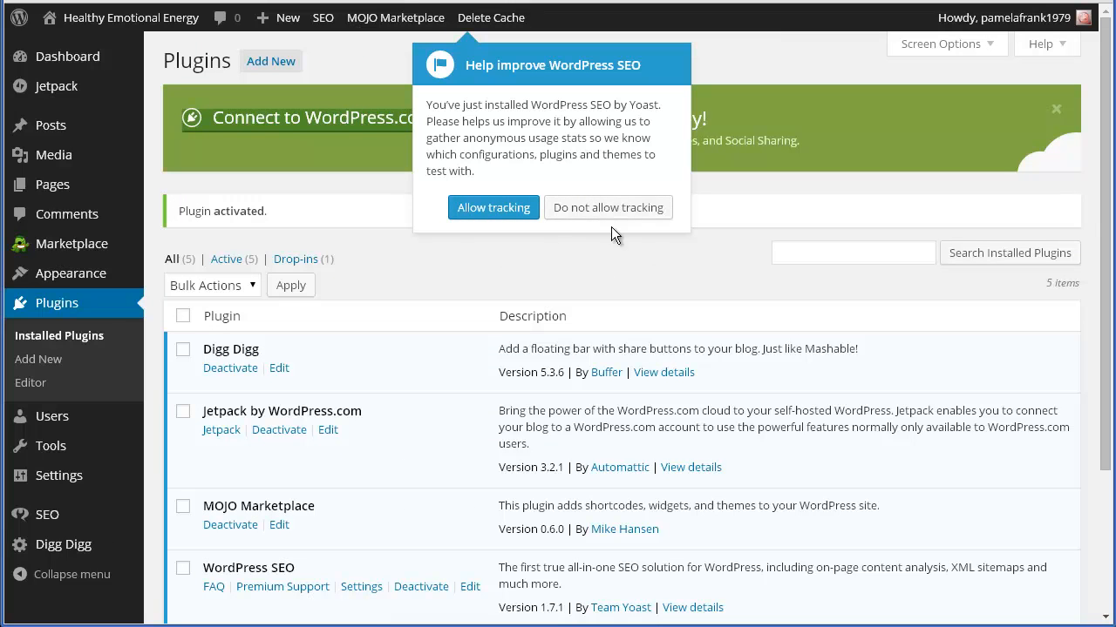
pyautogui.click(607, 207)
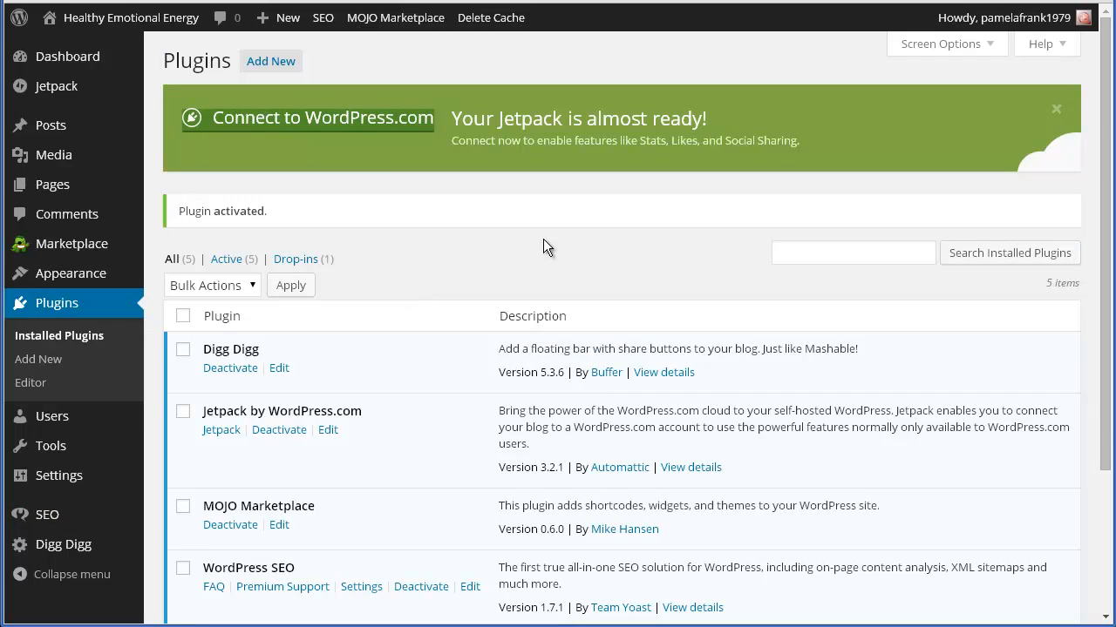
pyautogui.moveTo(452, 226)
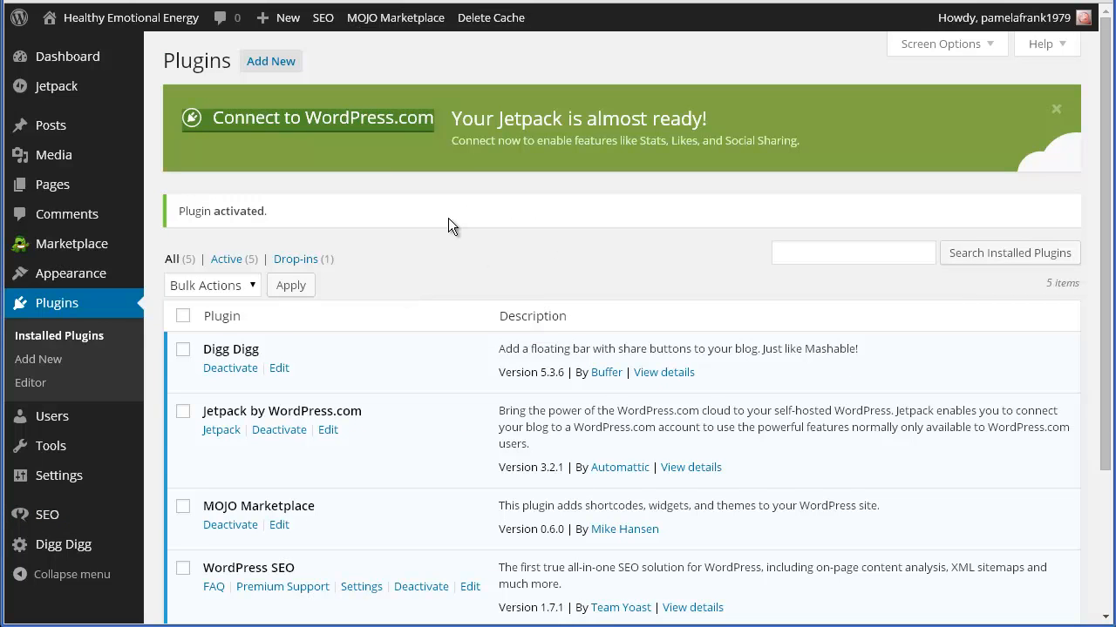
pyautogui.moveTo(464, 272)
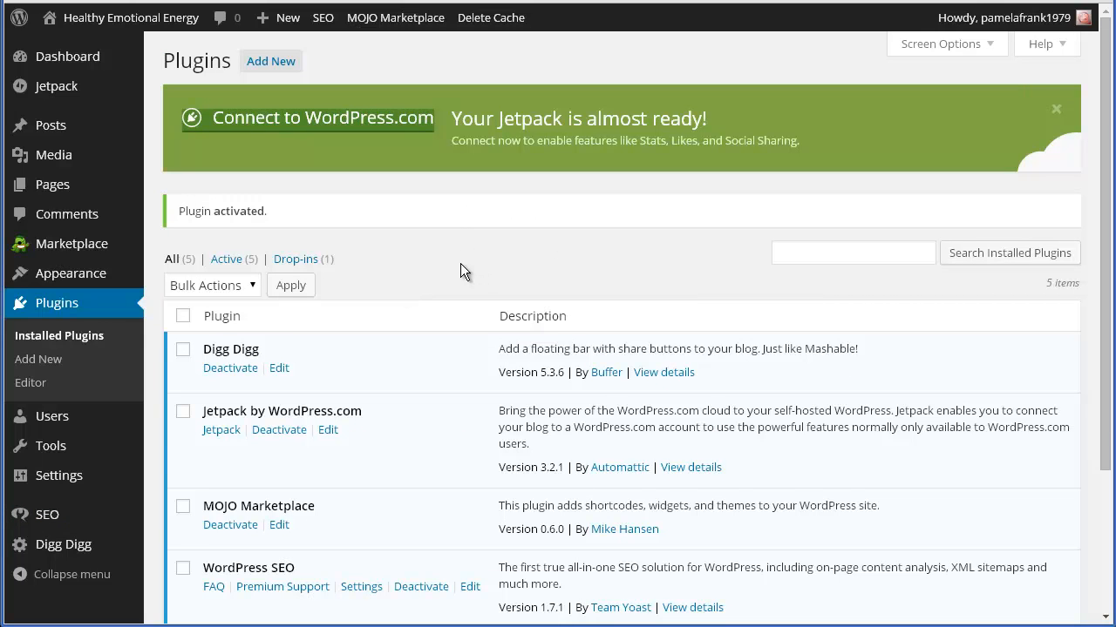